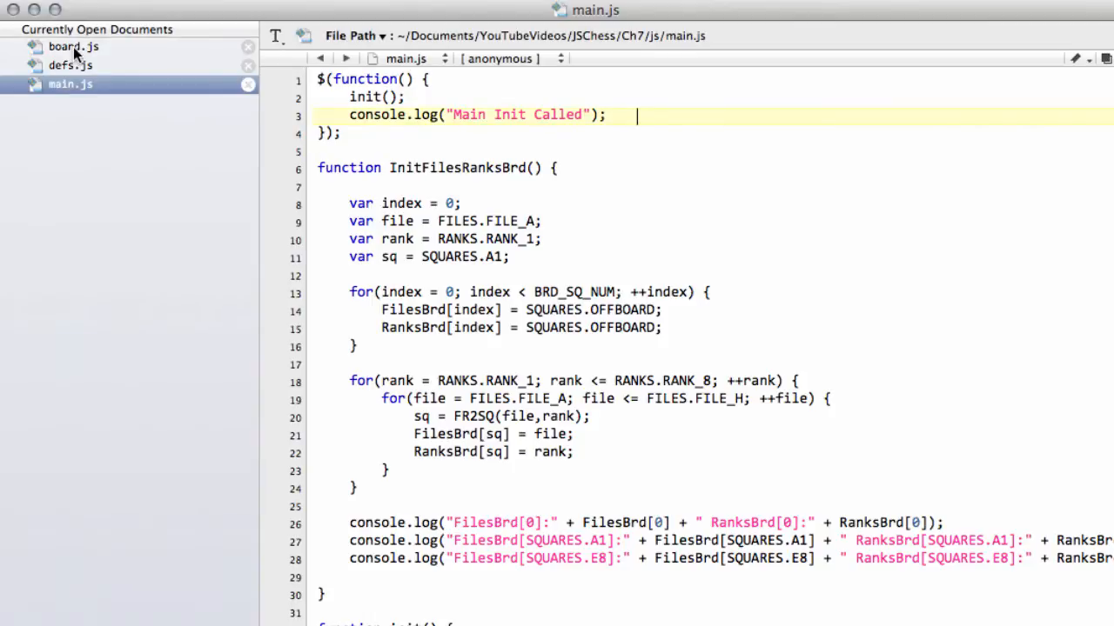
Show board.js with the GameBoard fields ending in posKey
{"action": "left_click", "coordinate": [73, 45]}
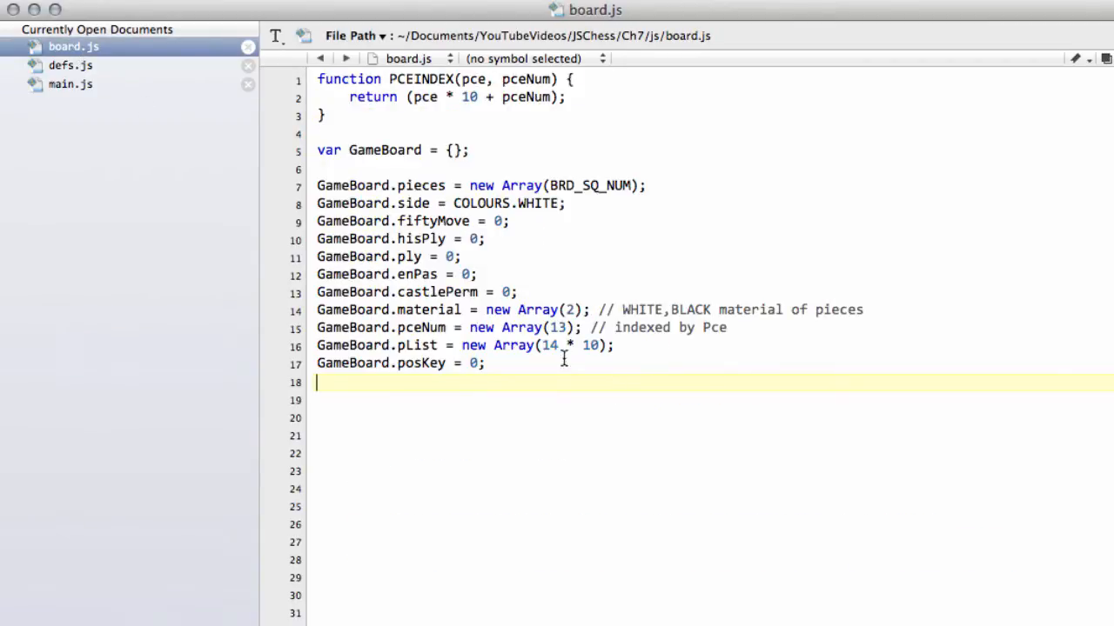
{"action": "mouse_move", "coordinate": [533, 374]}
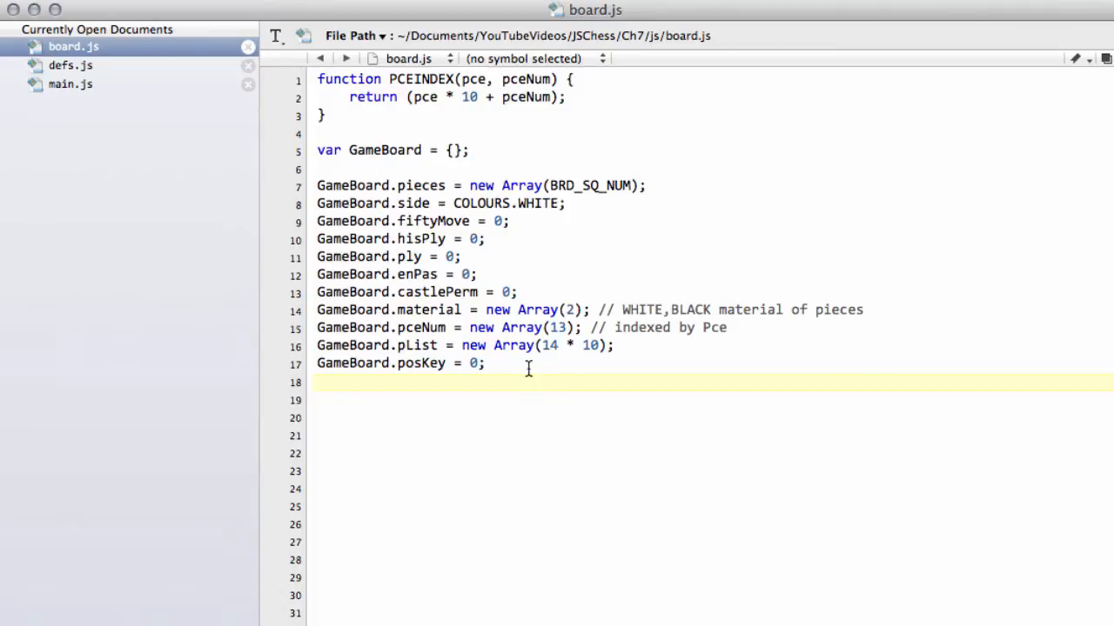
{"action": "left_click", "coordinate": [316, 383]}
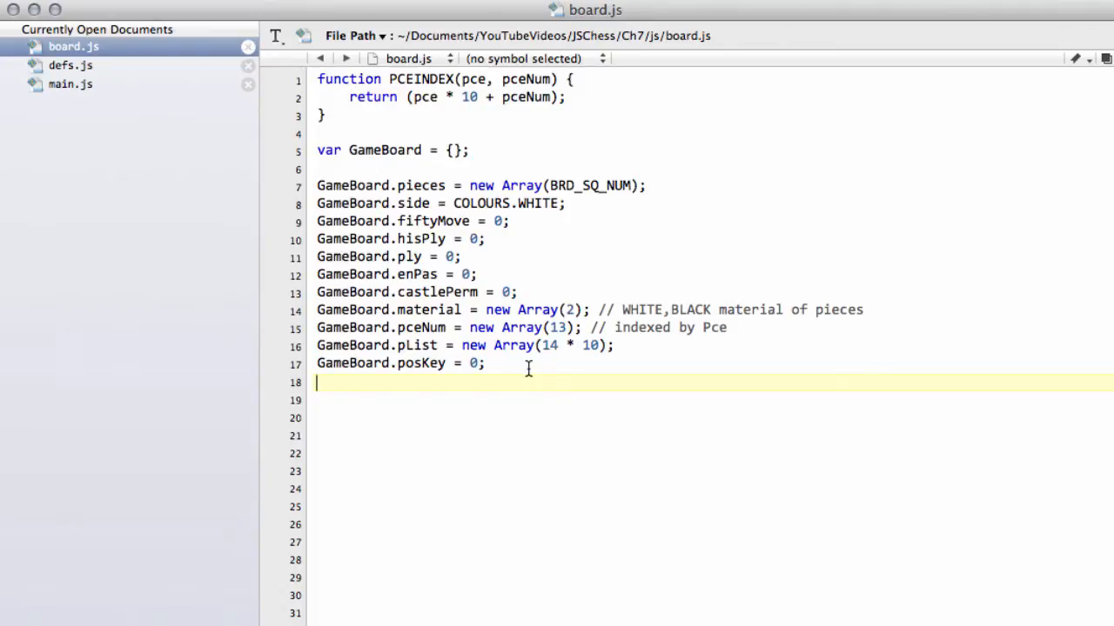
{"action": "mouse_move", "coordinate": [449, 383]}
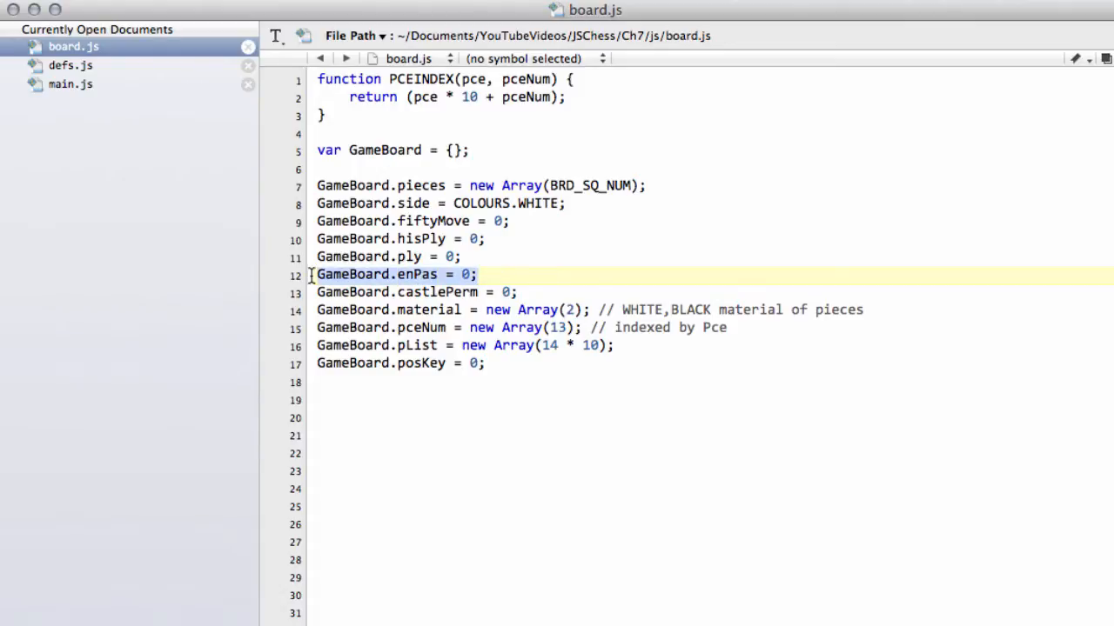
{"action": "mouse_move", "coordinate": [744, 275]}
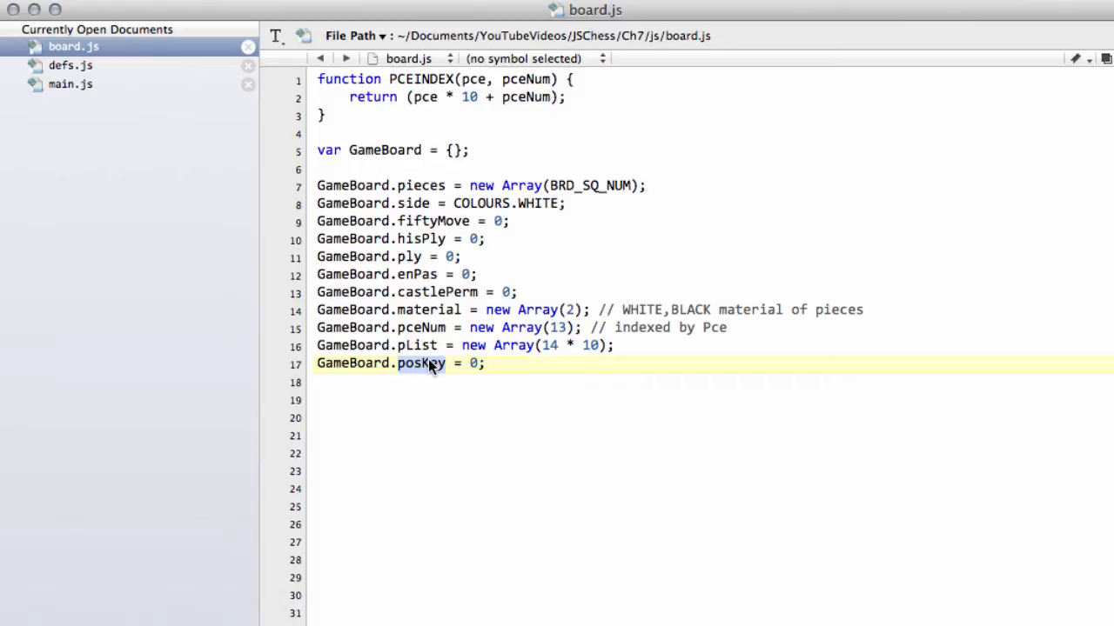
{"action": "mouse_move", "coordinate": [571, 513]}
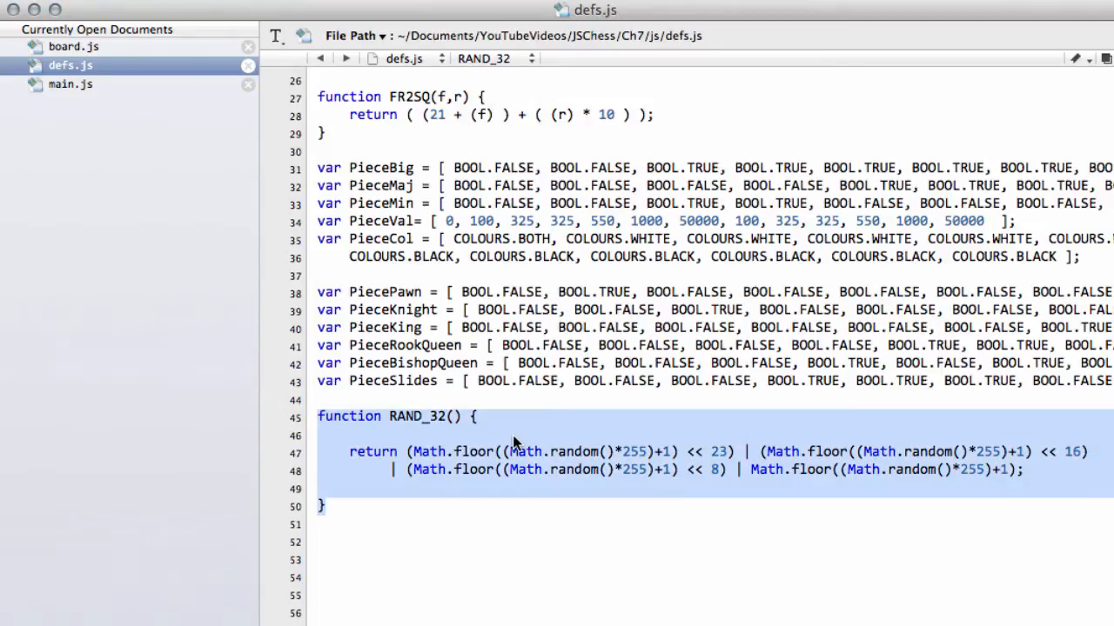
Leave defs.js and bring main.js back to the startup function
{"action": "left_click", "coordinate": [1083, 452]}
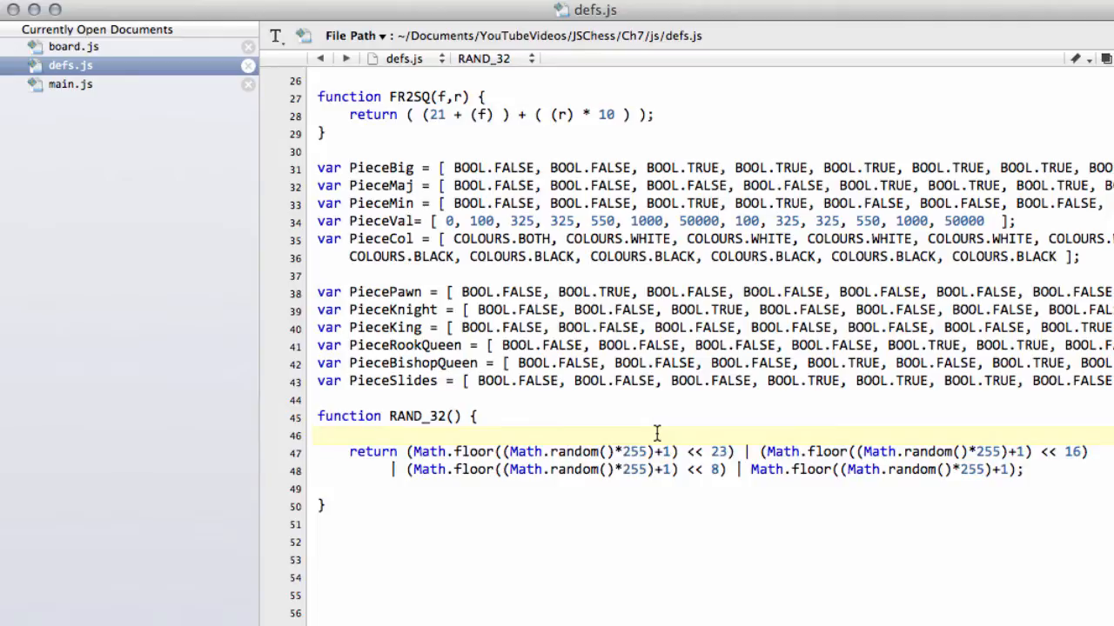
{"action": "left_click", "coordinate": [317, 435]}
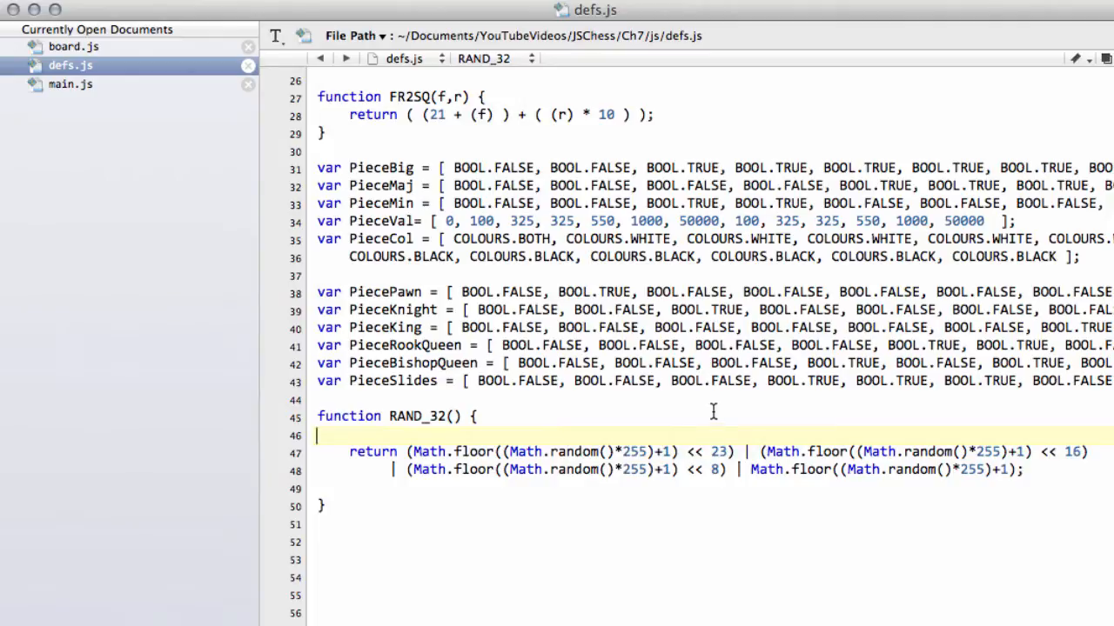
{"action": "left_click", "coordinate": [70, 83]}
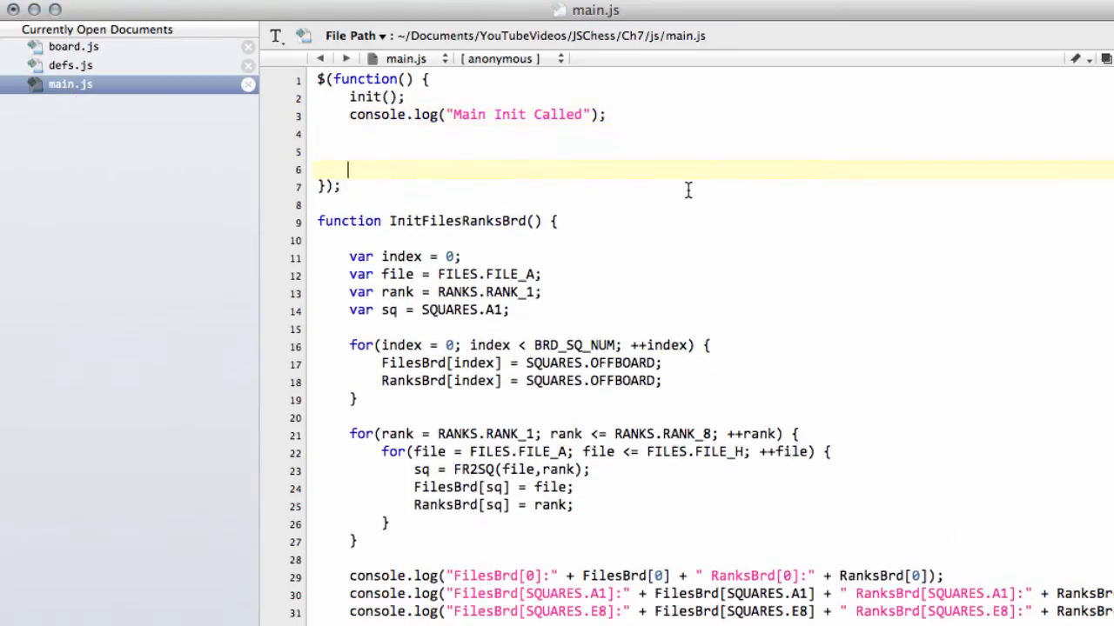
Begin a /* comment asking what makes a position unique, starting with Piece on Sq
{"action": "type", "text": "/*"}
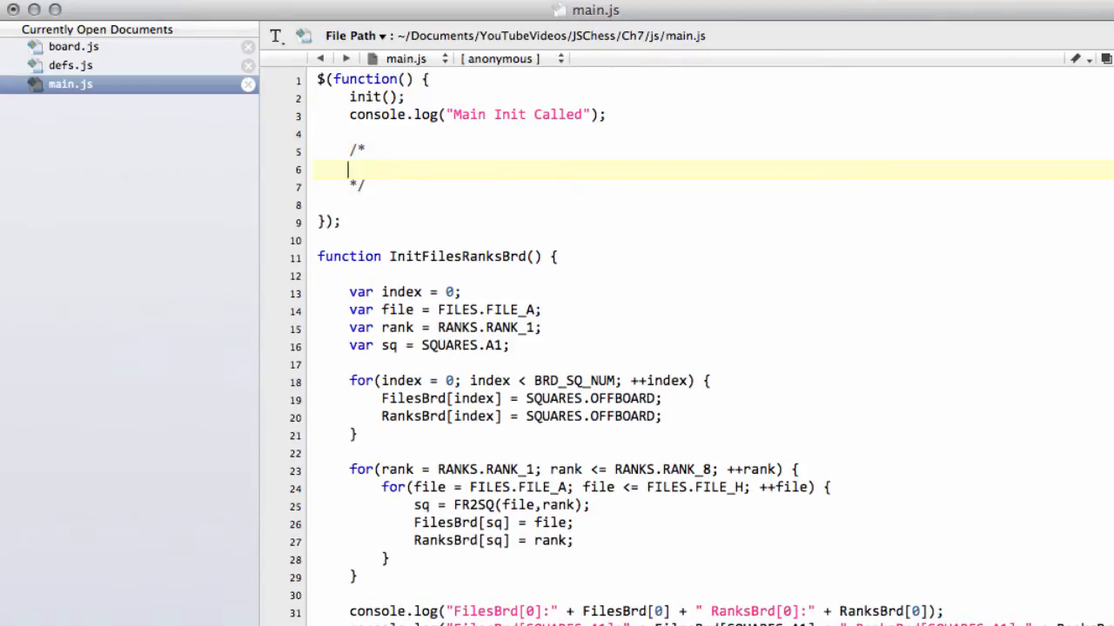
{"action": "type", "text": "u"}
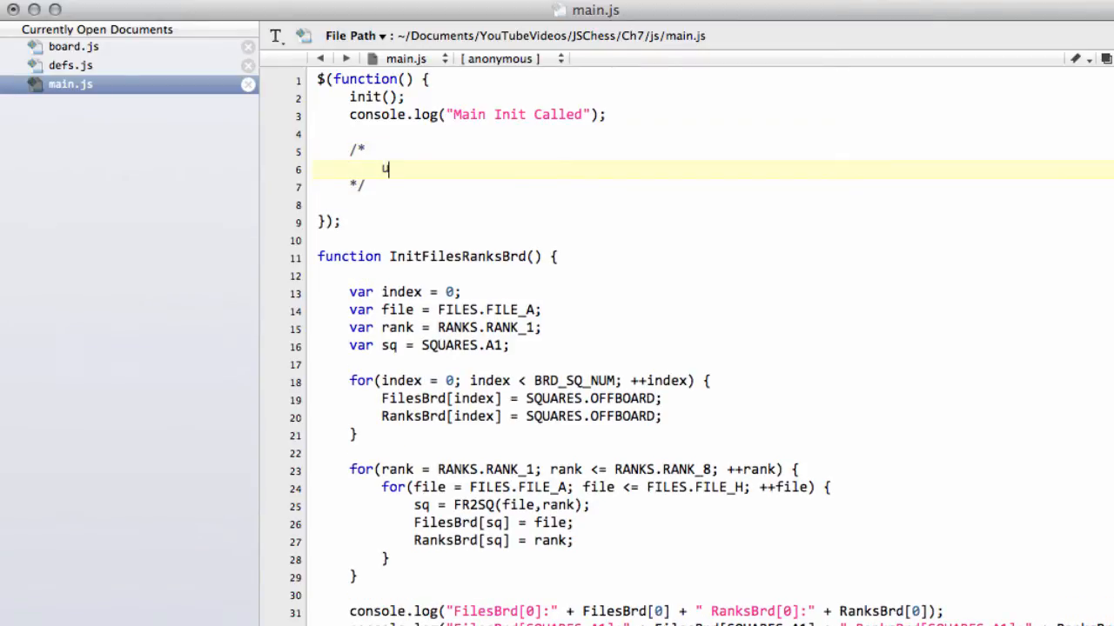
{"action": "type", "text": "nique?"}
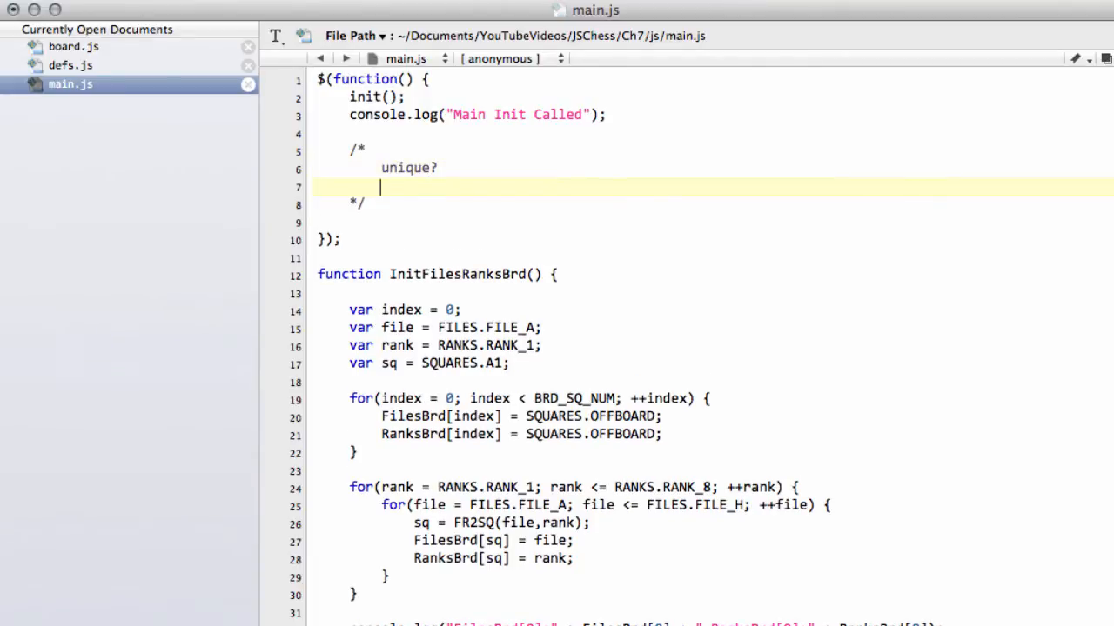
{"action": "type", "text": "Piece on"}
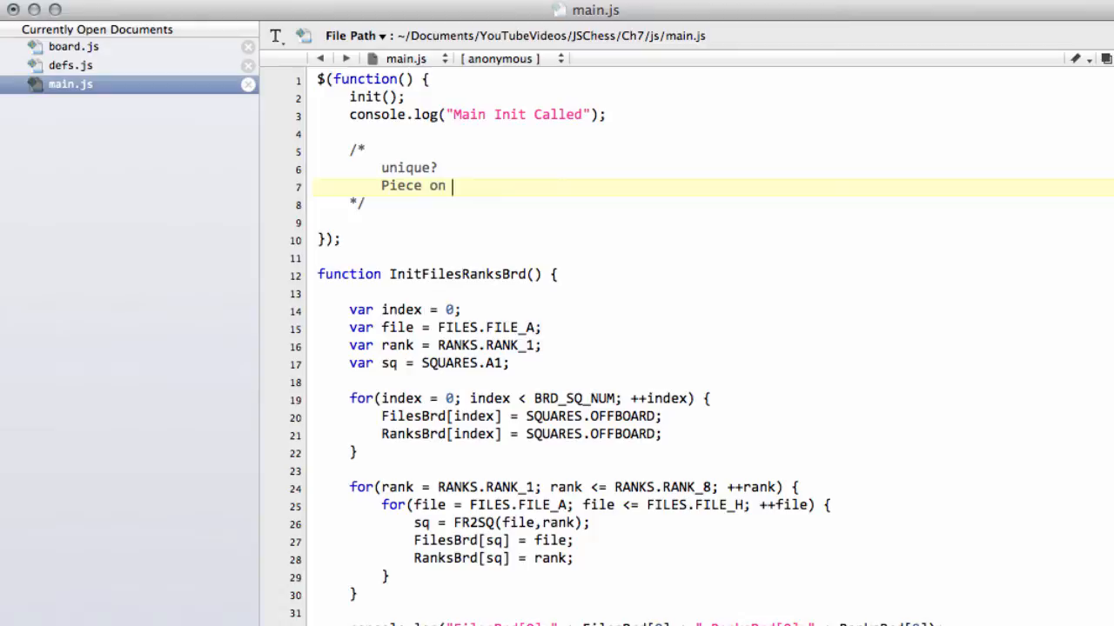
{"action": "type", "text": "Sq"}
{"action": "type", "text": "Side"}
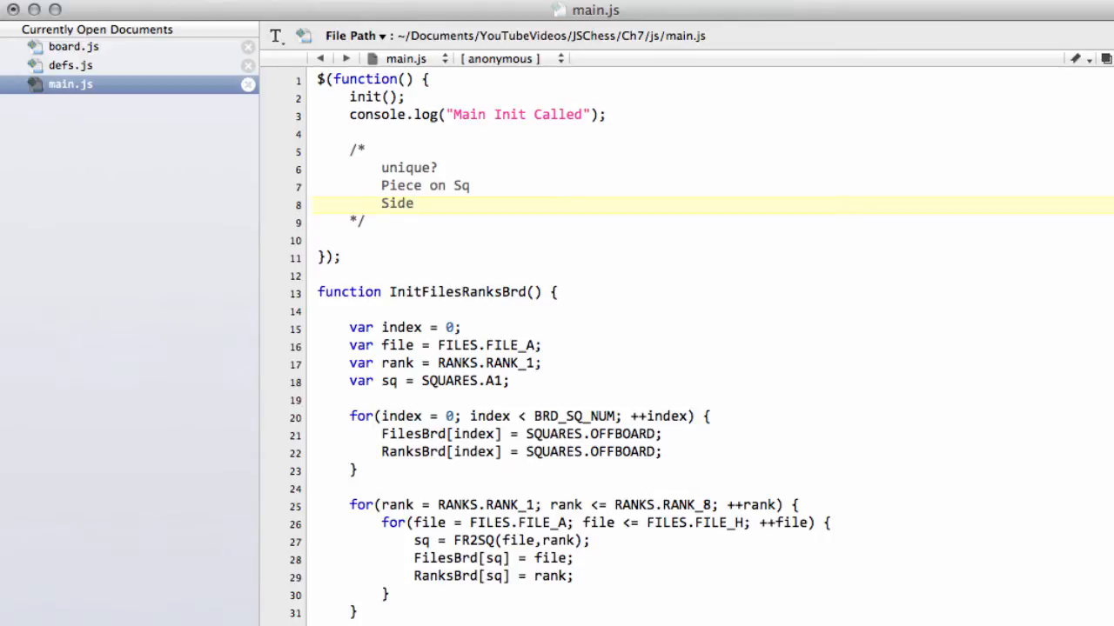
Add Castle and EnPas lines to the comment and begin the pos key note
{"action": "type", "text": "Castle"}
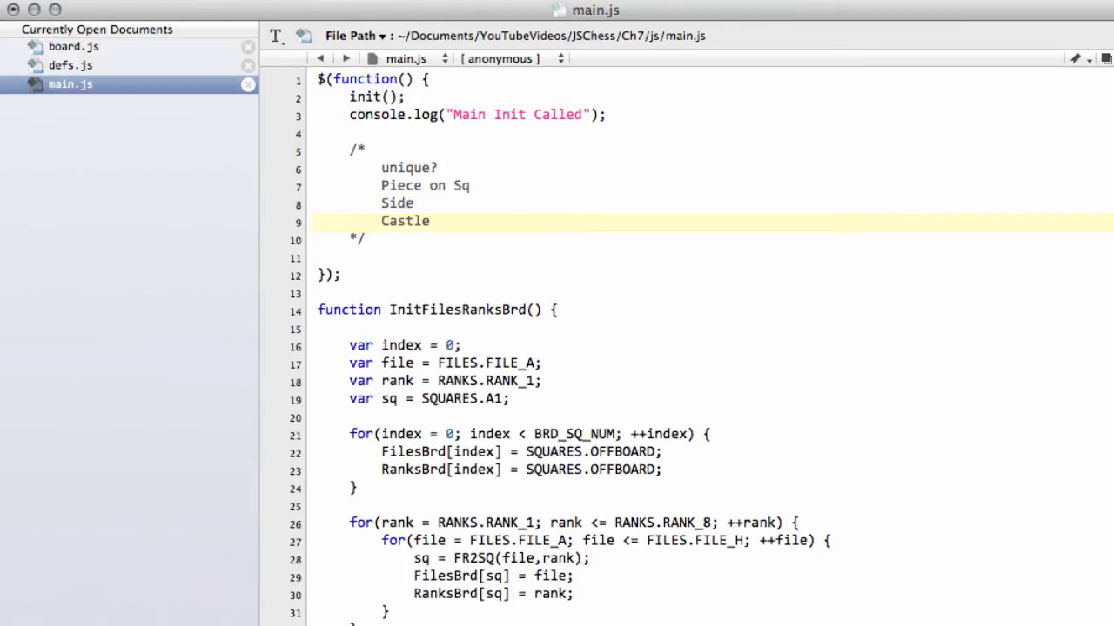
{"action": "left_click", "coordinate": [428, 221]}
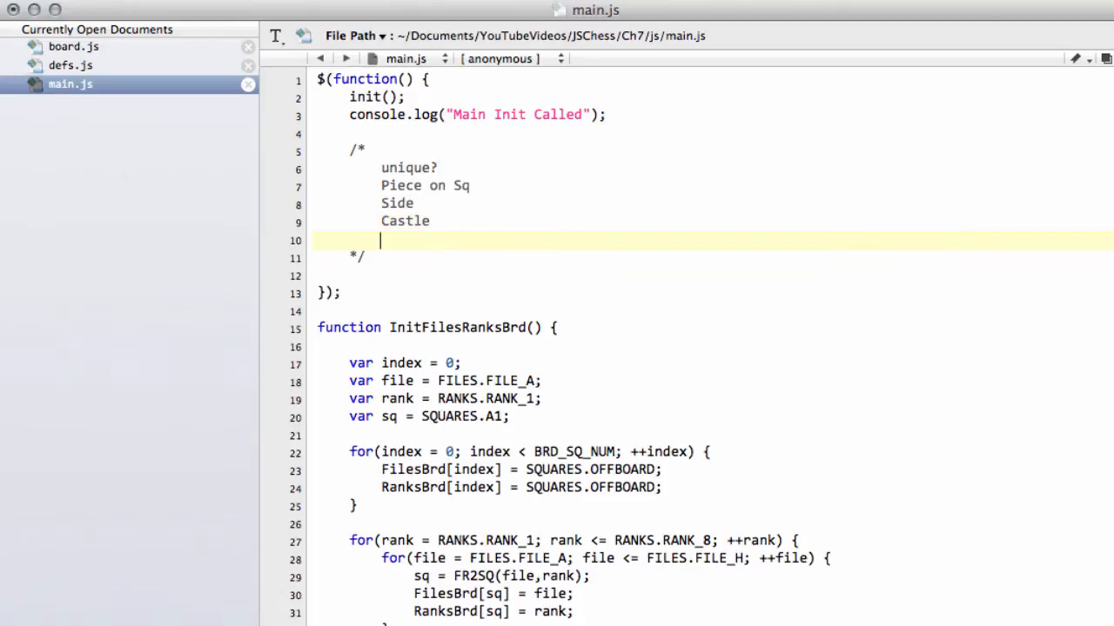
{"action": "type", "text": "EnPas"}
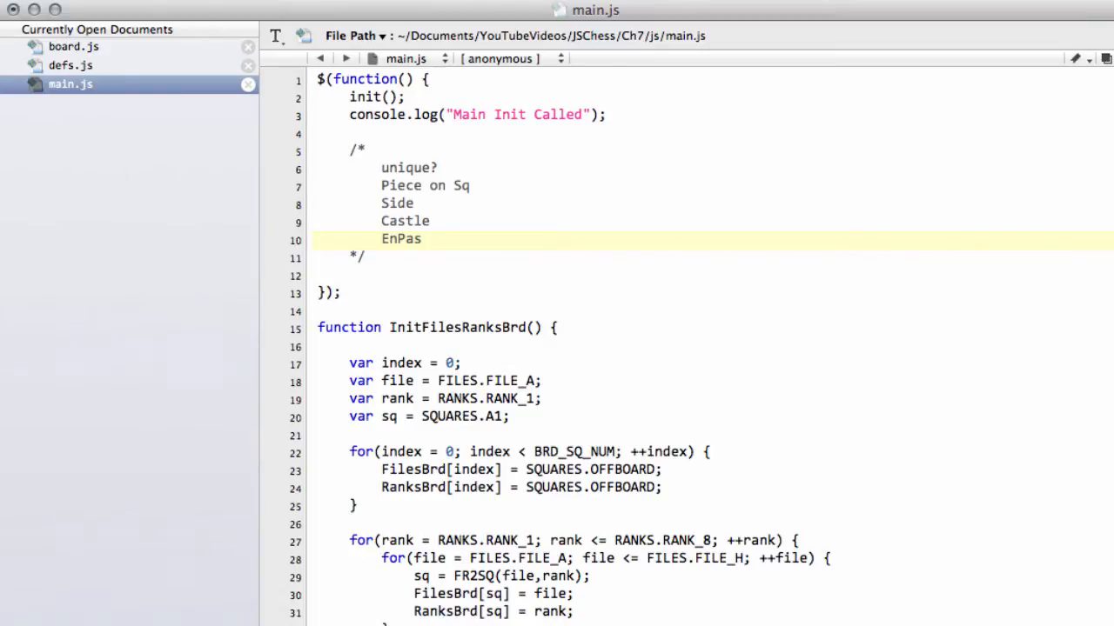
{"action": "type", "text": "pos ^"}
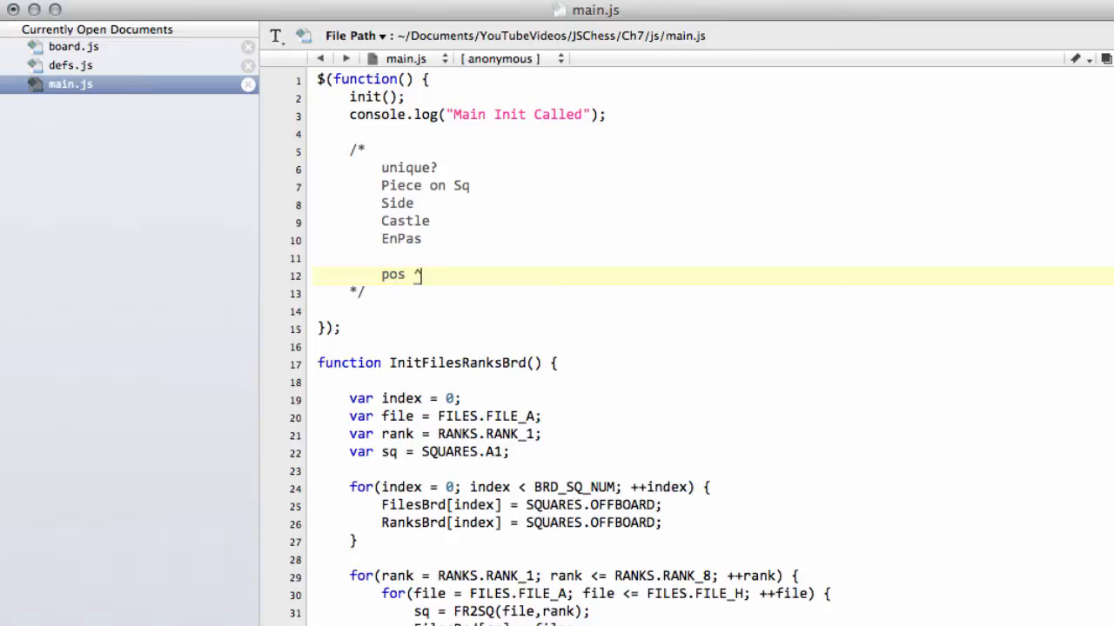
Note that posKey ^= RandNum for all pieces on squares
{"action": "type", "text": "K ="}
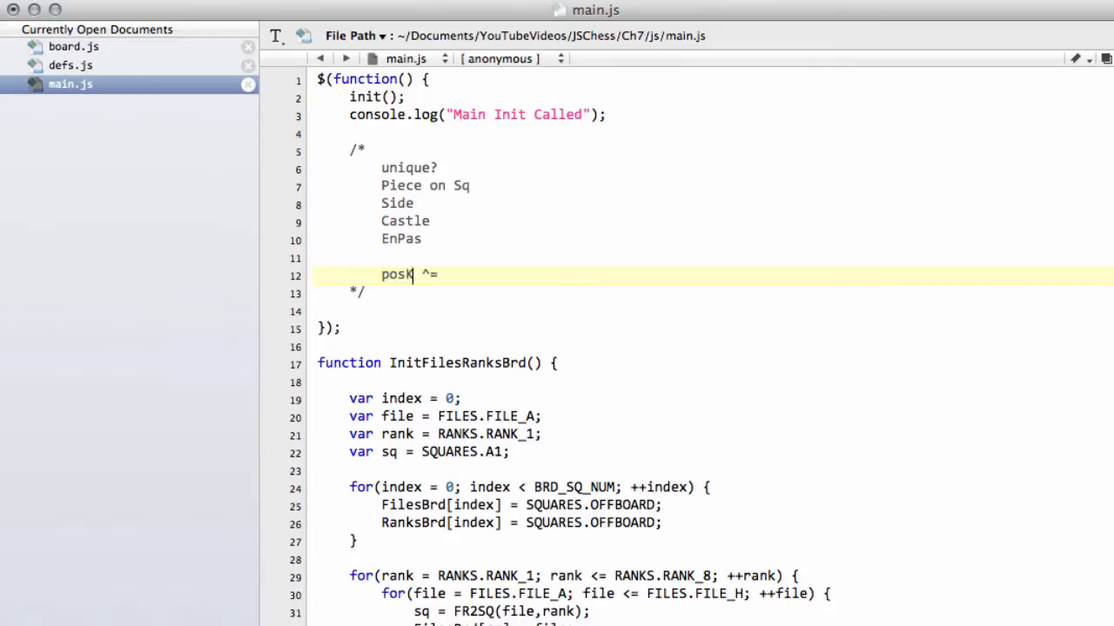
{"action": "type", "text": "ey"}
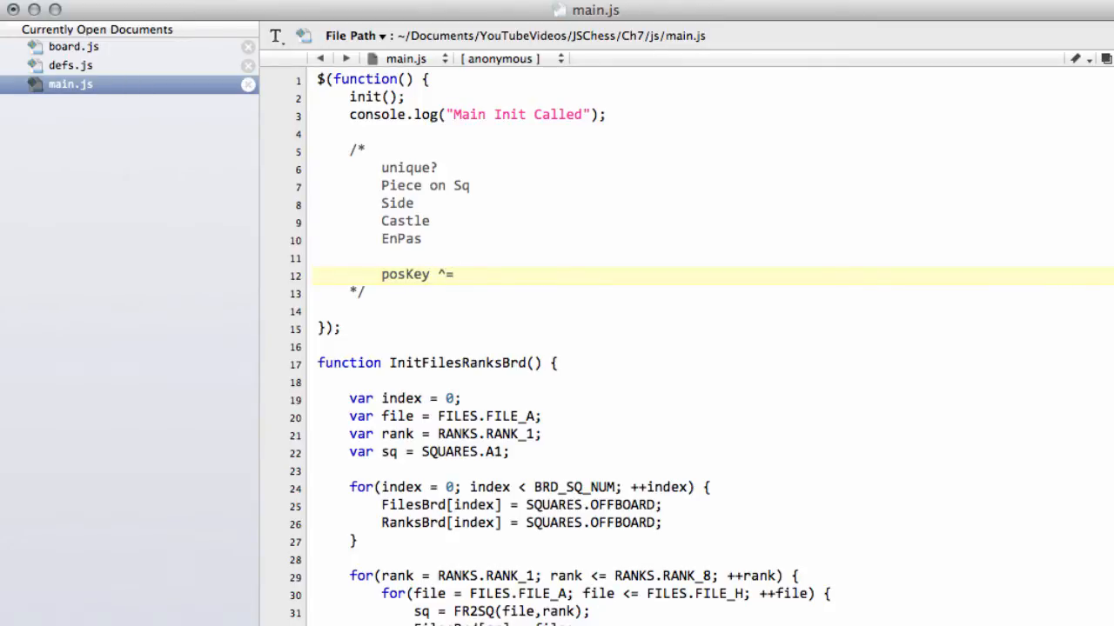
{"action": "type", "text": "Rand"}
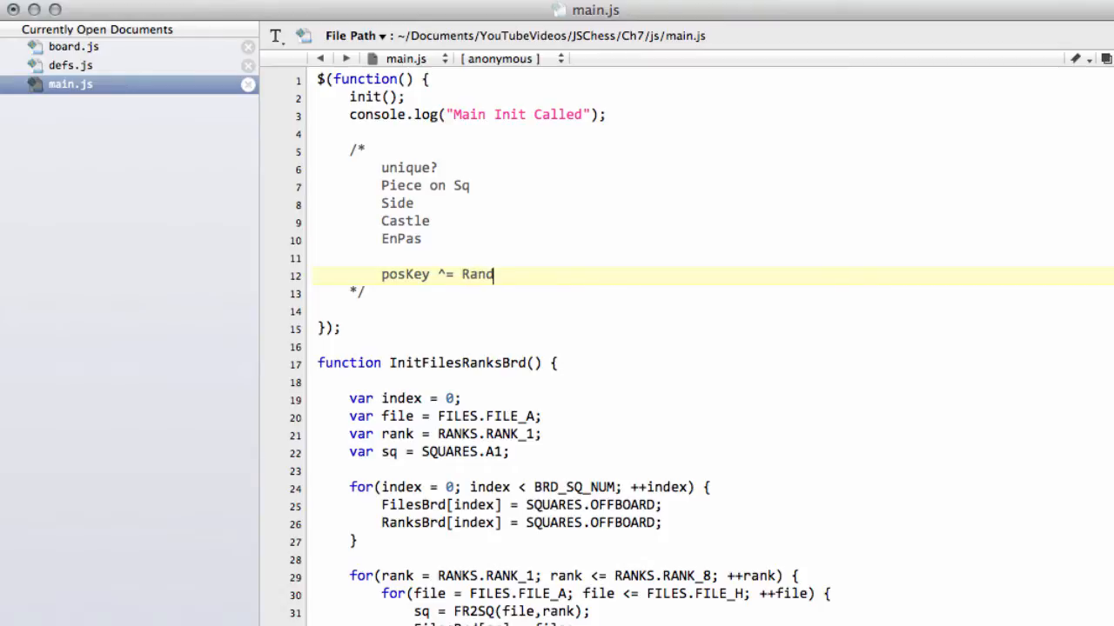
{"action": "type", "text": "Num for"}
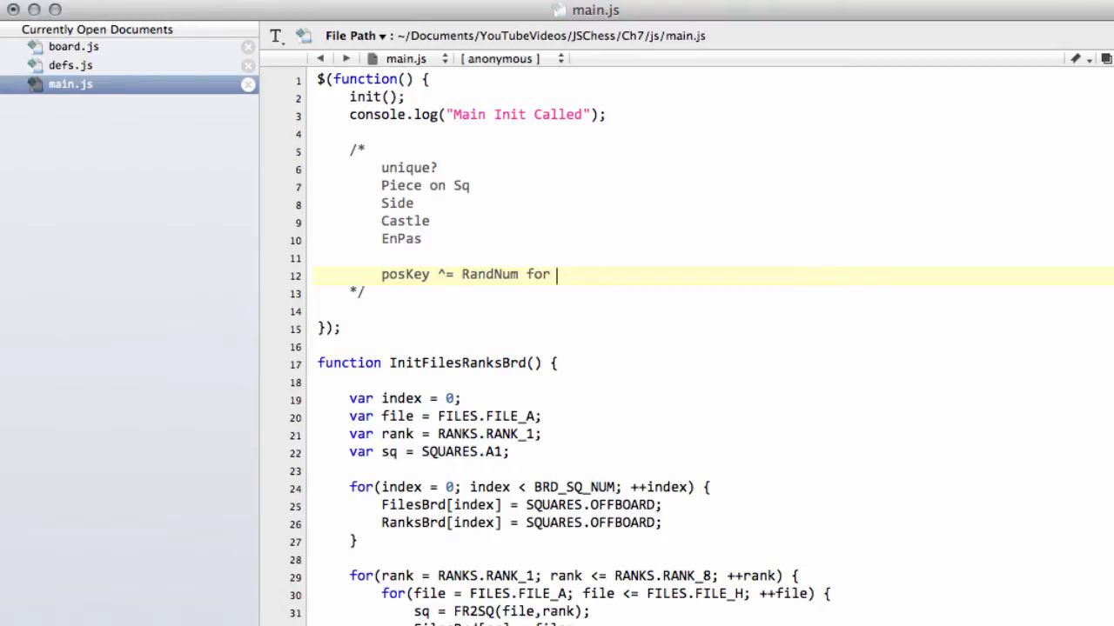
{"action": "type", "text": "all pces o"}
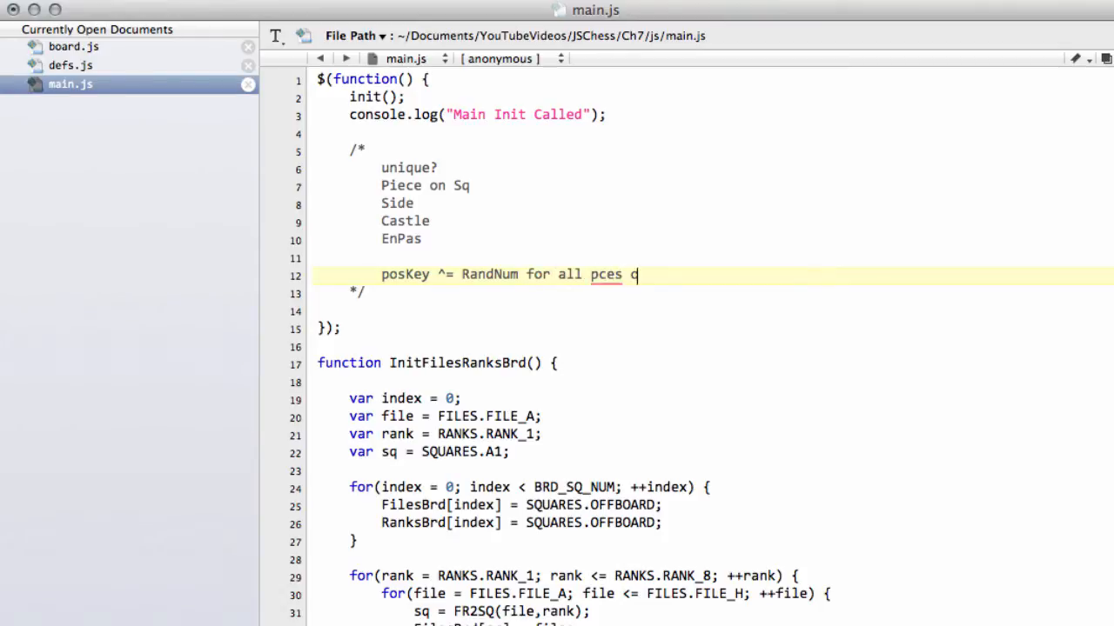
{"action": "type", "text": "on sq"}
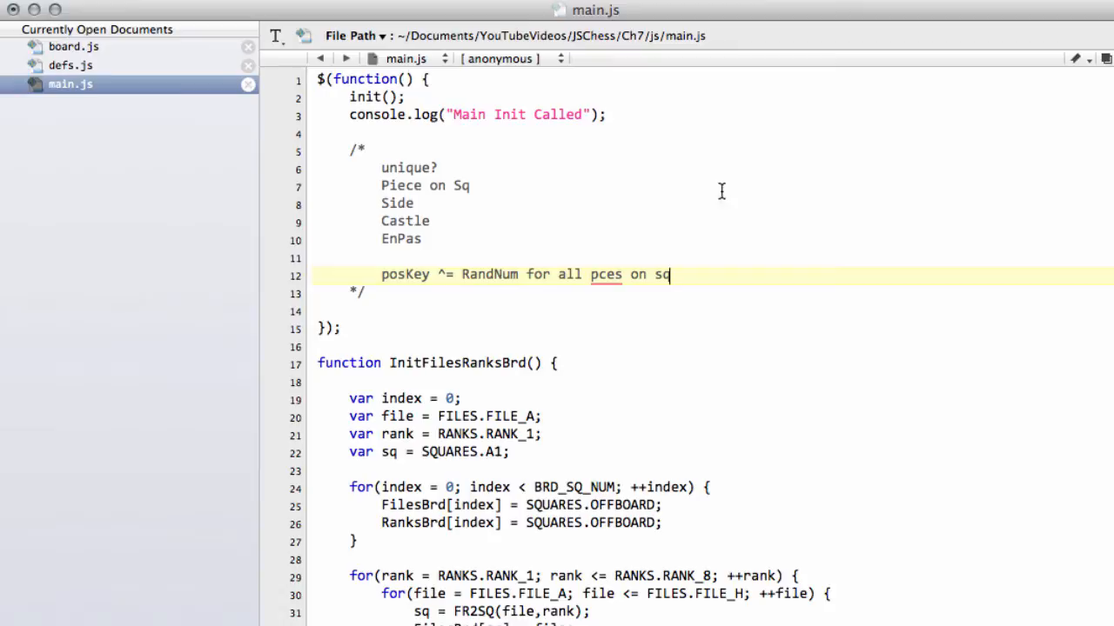
Edit the copied note to posKey ^= RandNum for side and so on, ending the comment
{"action": "left_click", "coordinate": [381, 275]}
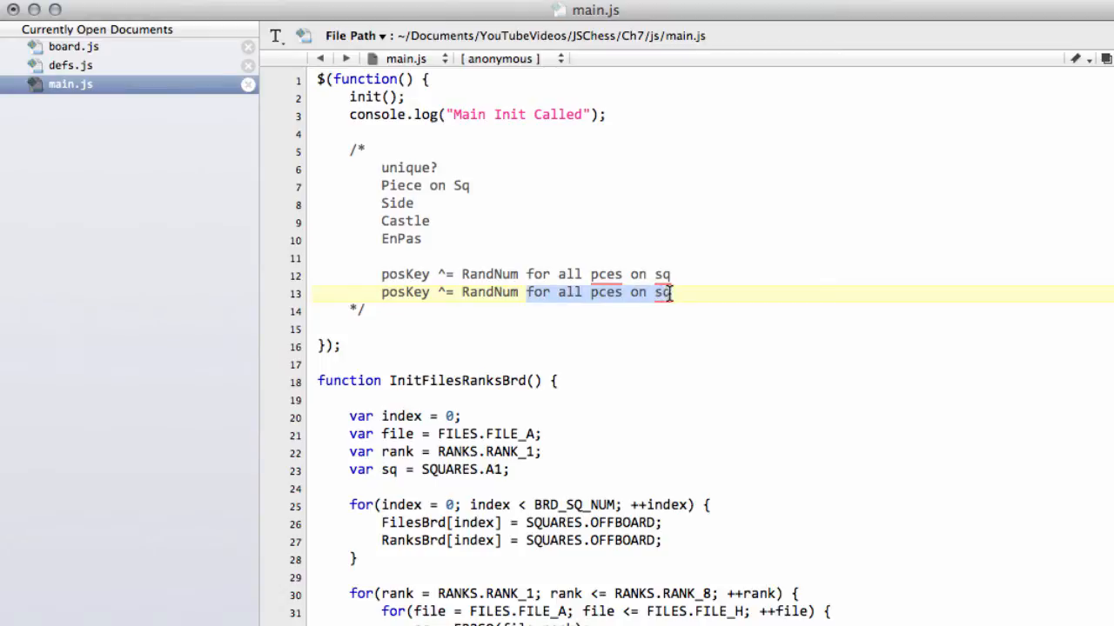
{"action": "type", "text": "side.."}
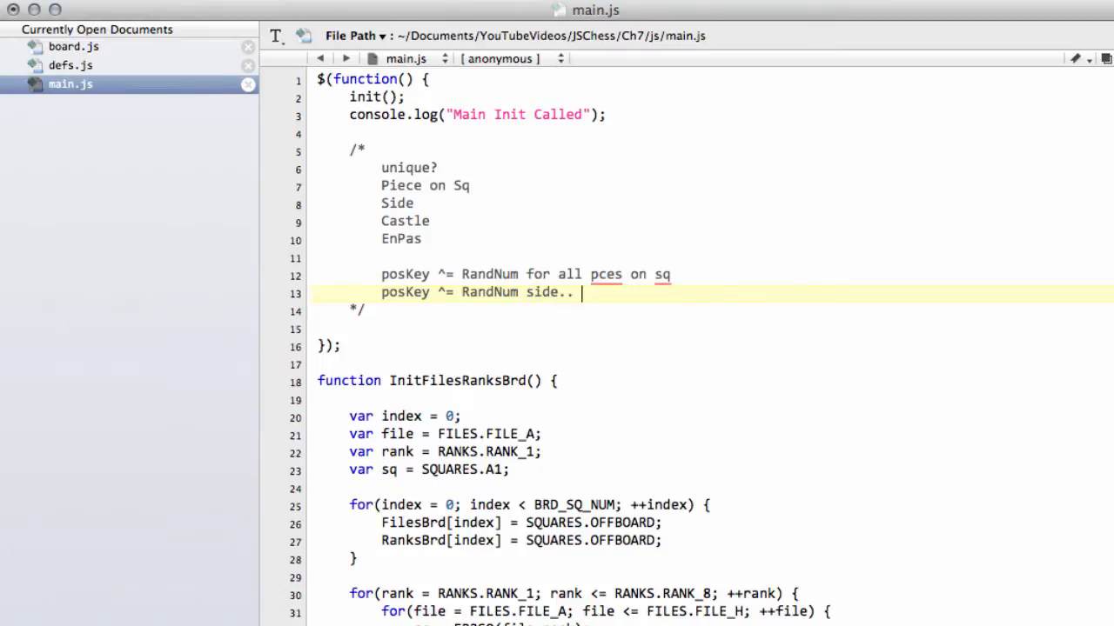
{"action": "type", "text": "and so on"}
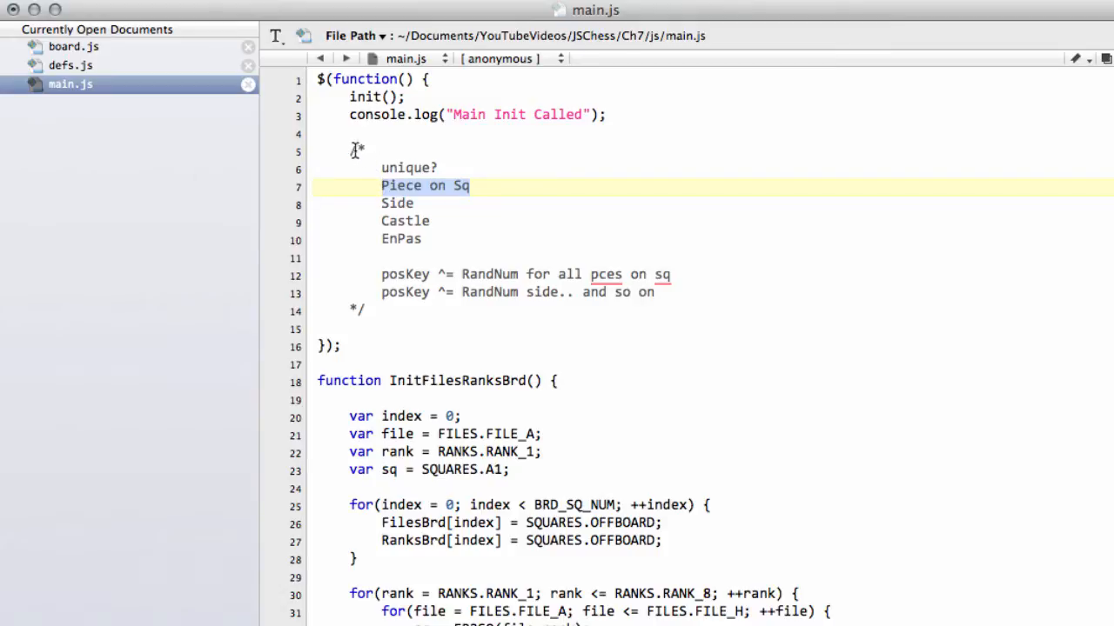
{"action": "left_click", "coordinate": [369, 310]}
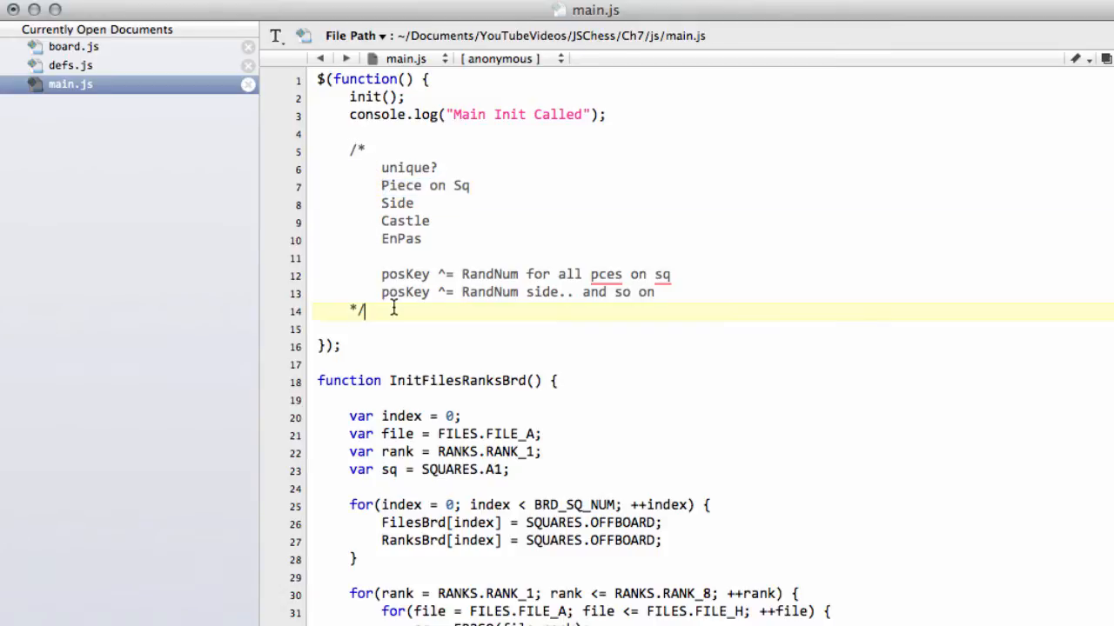
Start key at 0 and XOR piece1 through piece4 into it below the comment
{"action": "key", "text": "Return"}
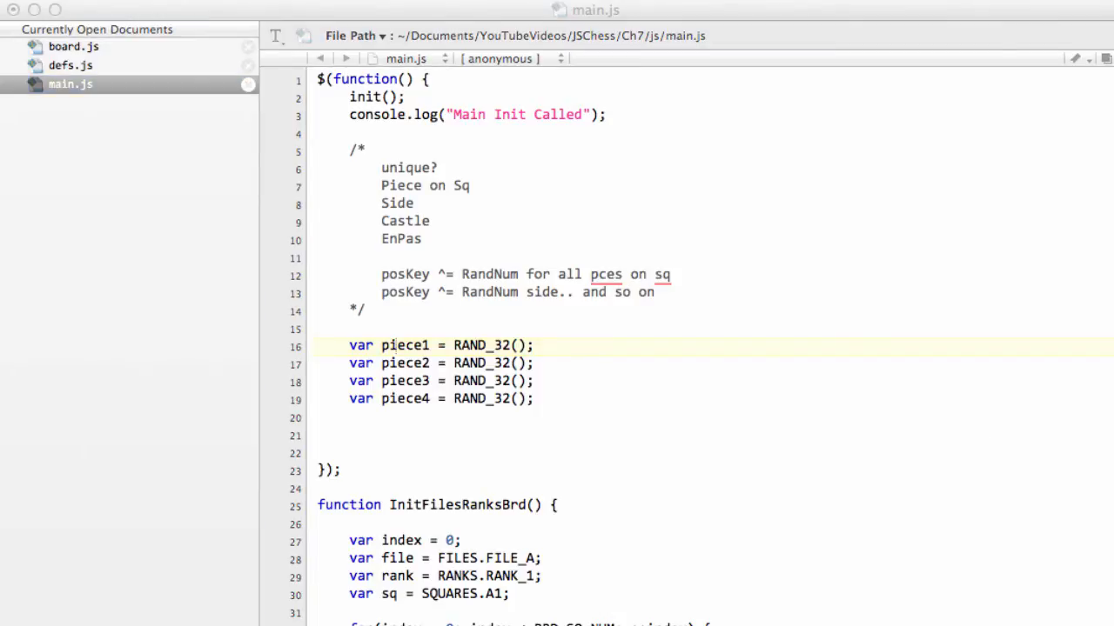
{"action": "mouse_move", "coordinate": [352, 461]}
{"action": "type", "text": "key ^= piece4;"}
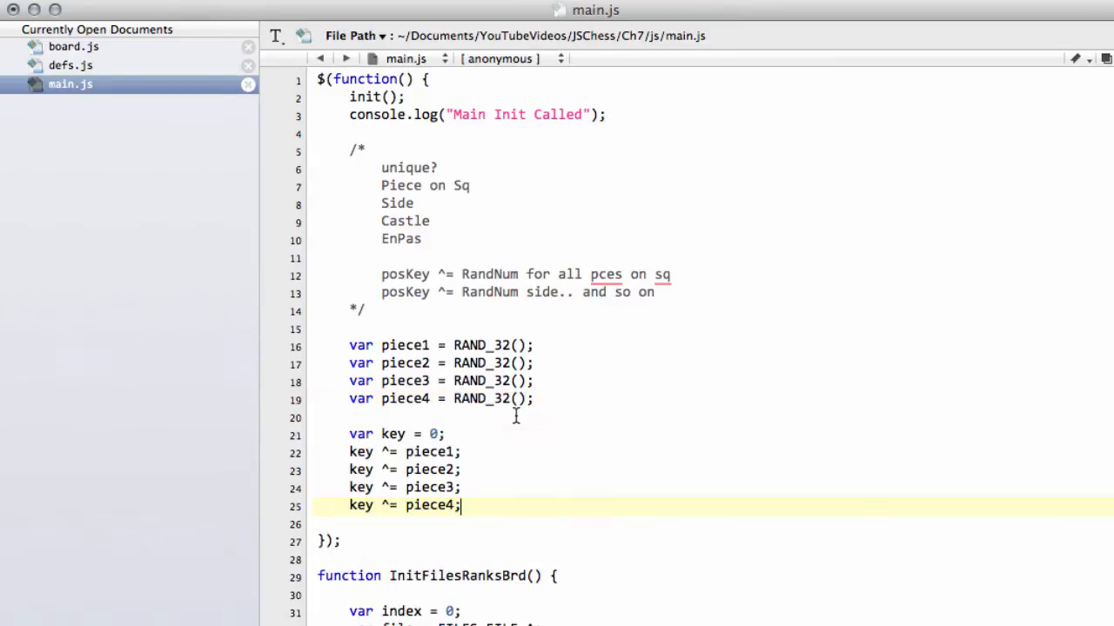
{"action": "left_click", "coordinate": [400, 435]}
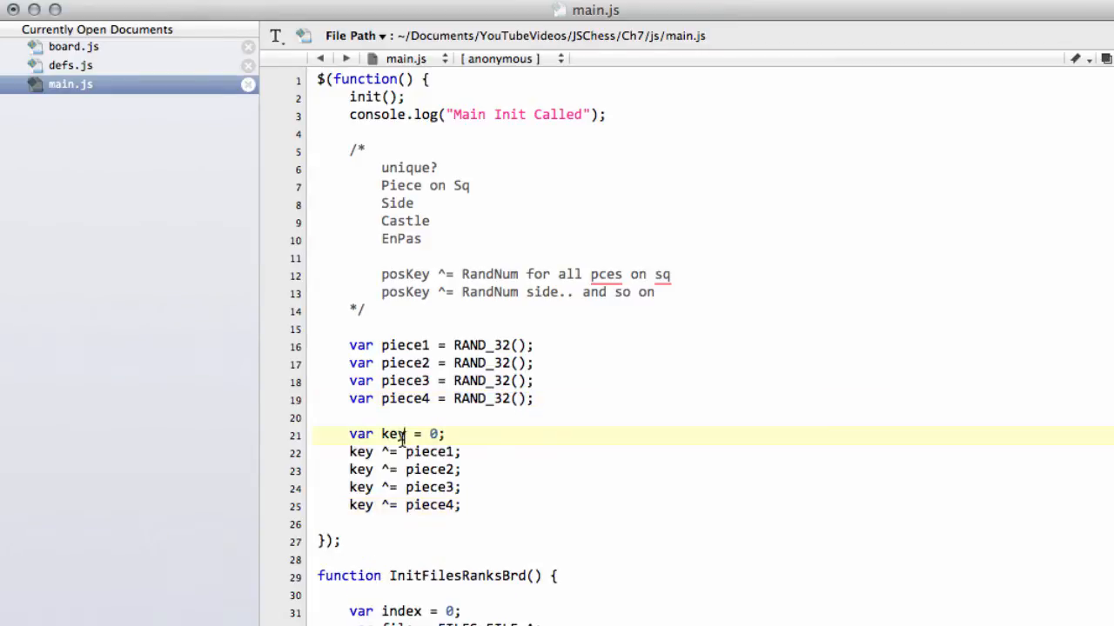
{"action": "left_click_drag", "start_coordinate": [348, 453], "coordinate": [461, 505]}
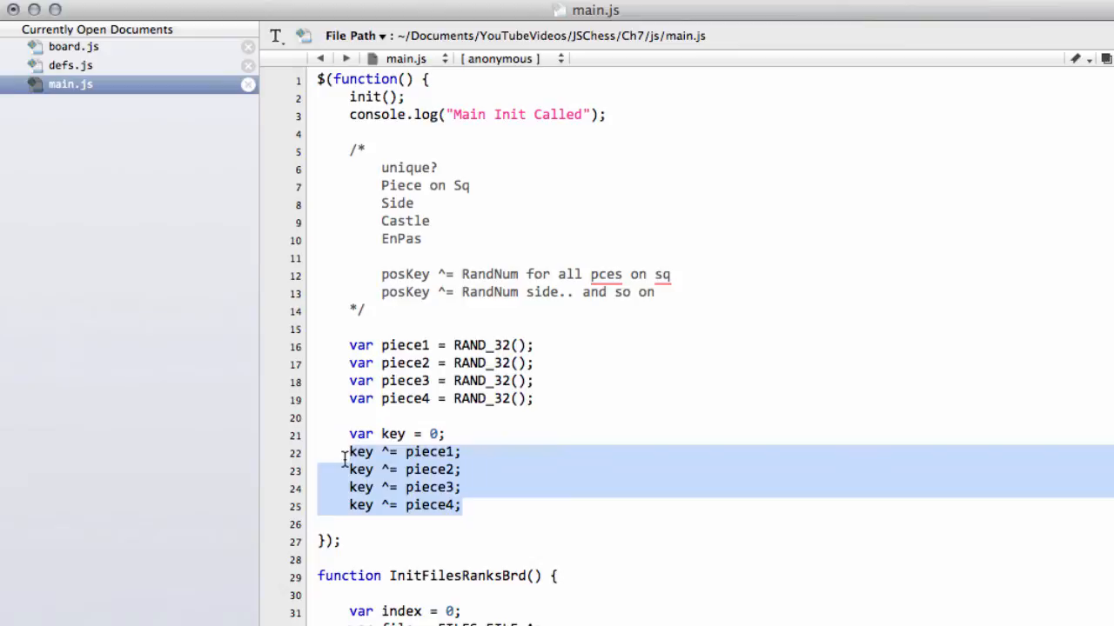
{"action": "left_click", "coordinate": [466, 505]}
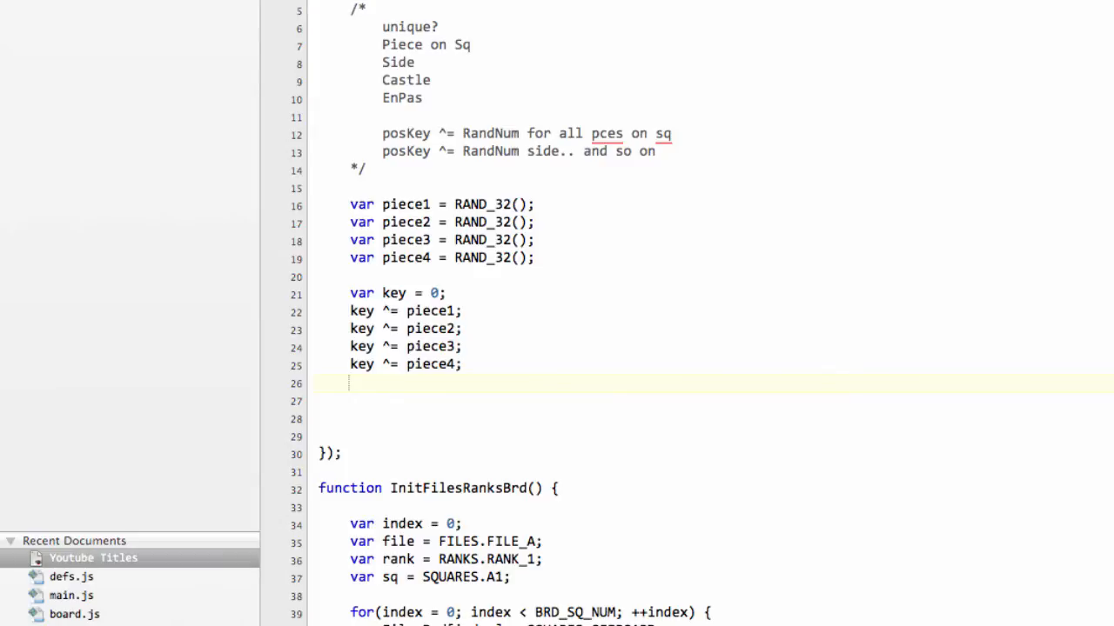
{"action": "mouse_move", "coordinate": [658, 489]}
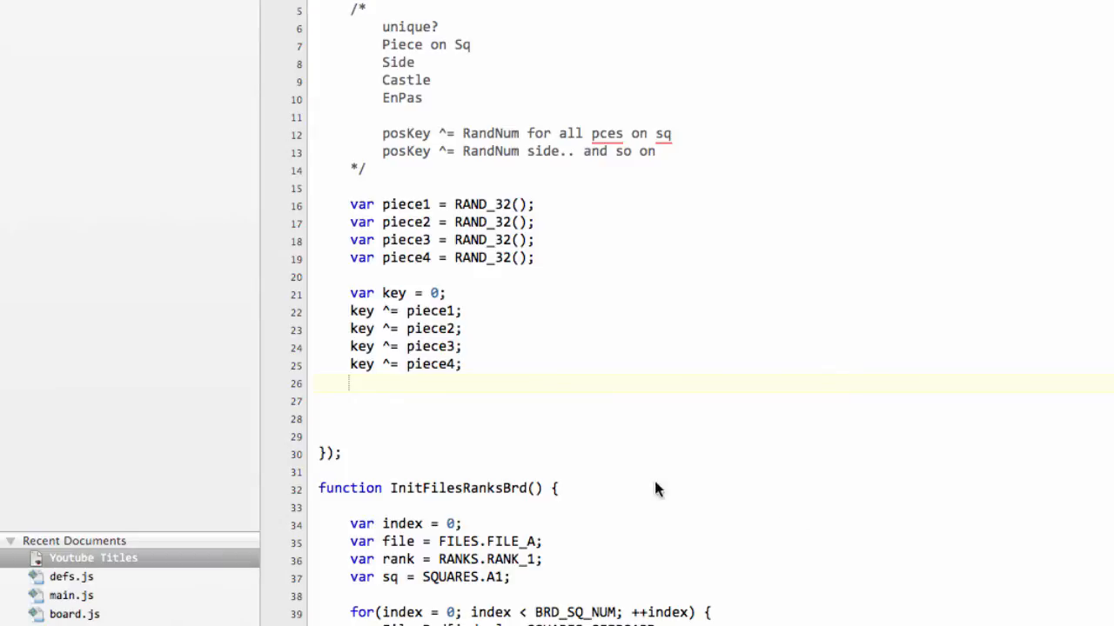
Log the key in hex with console.log("key:" + key.toString(16))
{"action": "type", "text": "console.log(\"key:\" + key.toString(16));"}
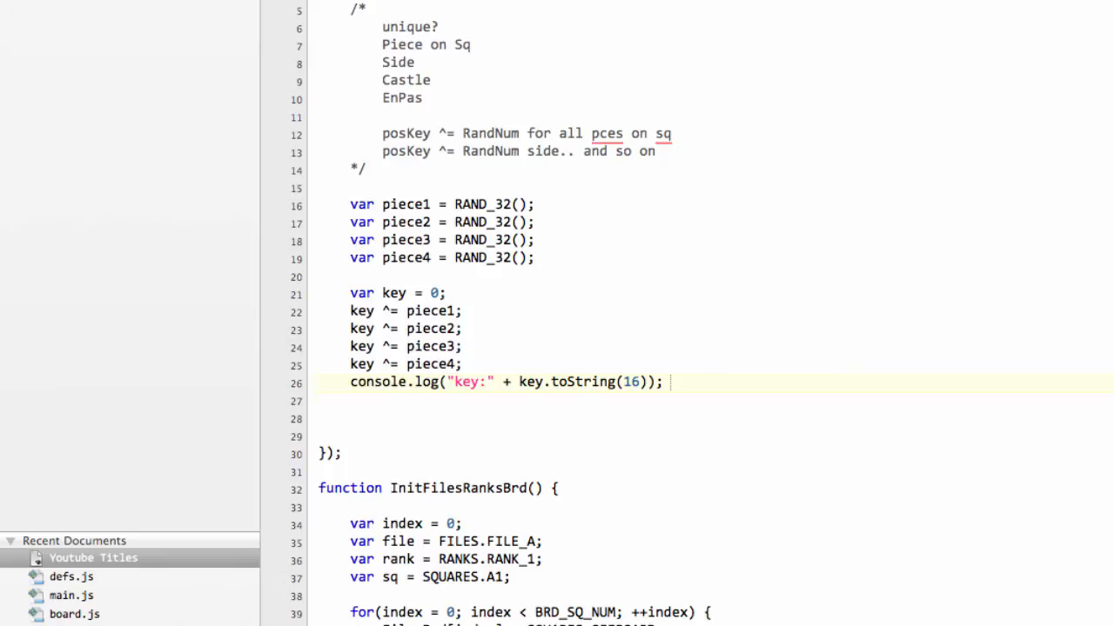
{"action": "mouse_move", "coordinate": [461, 426]}
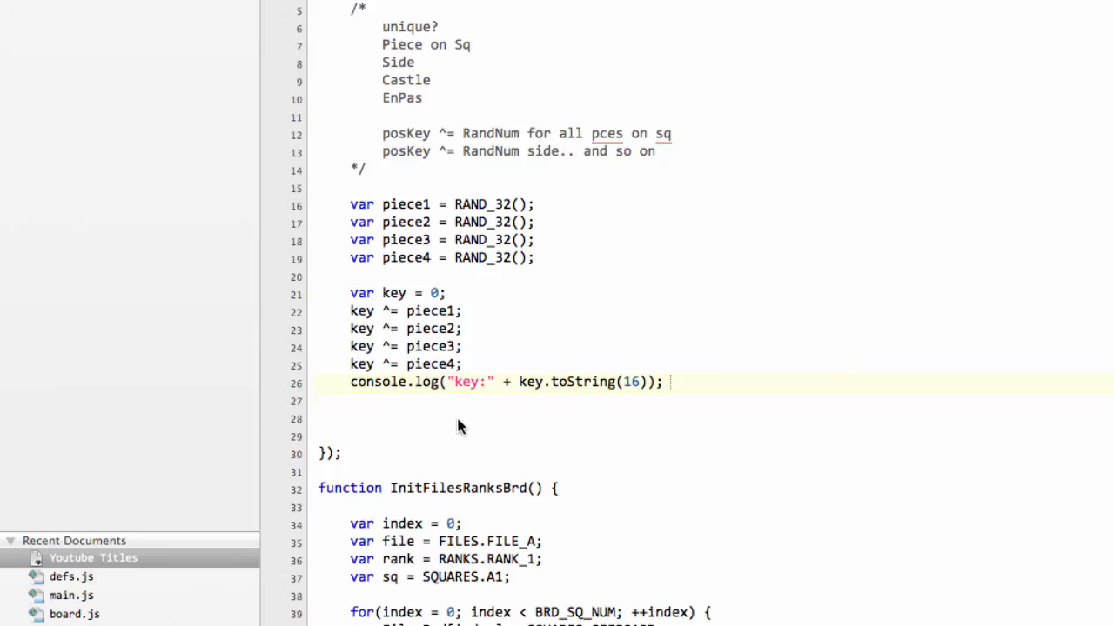
{"action": "mouse_move", "coordinate": [387, 410]}
{"action": "type", "text": "console.log(\"piece1 out key:\" + key.toString(16));"}
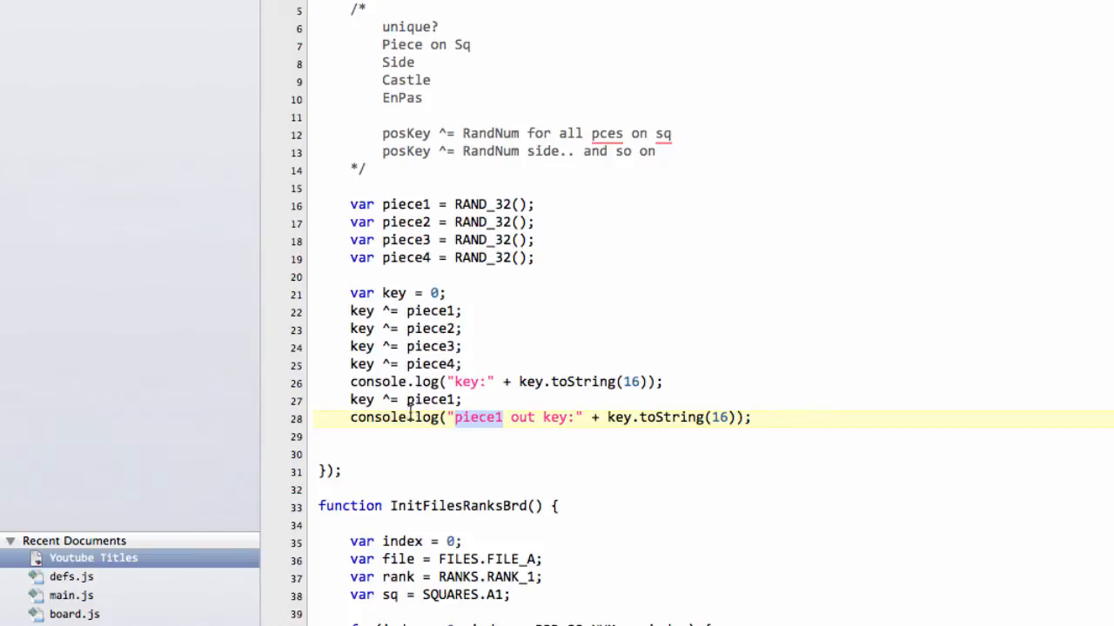
{"action": "mouse_move", "coordinate": [470, 379]}
{"action": "type", "text": "console.log(\"build no piece1 :\" + key.toString(16));"}
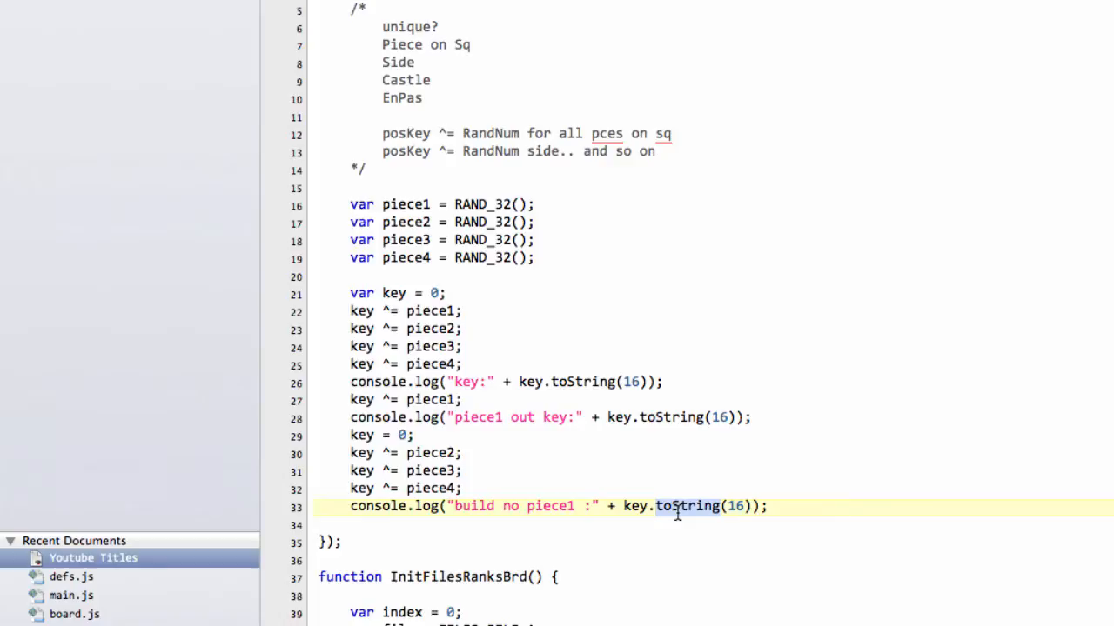
{"action": "left_click", "coordinate": [394, 417]}
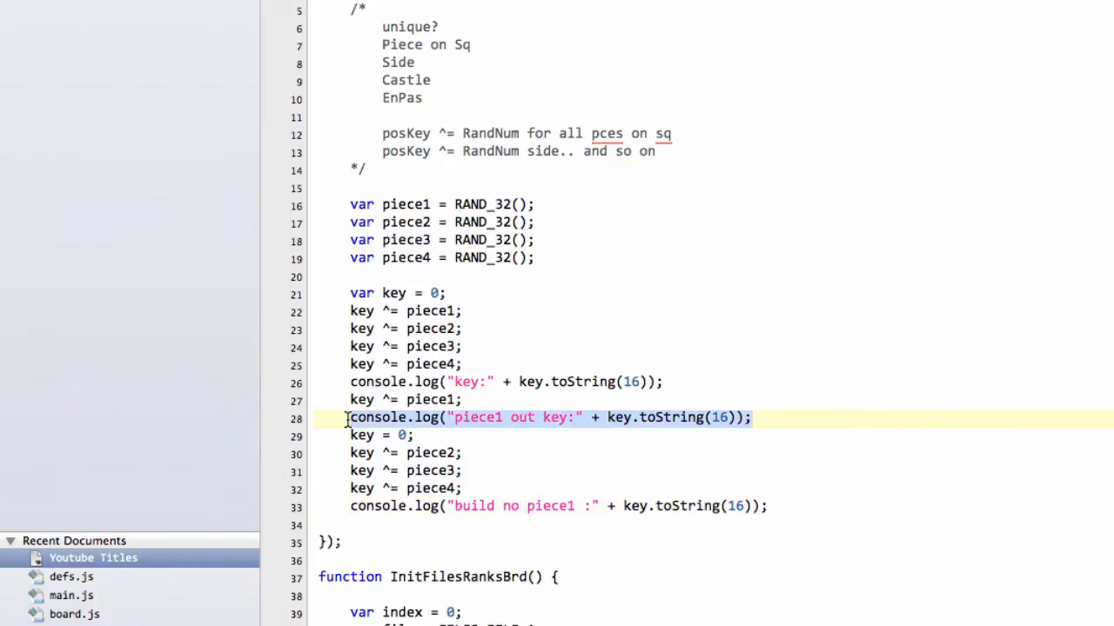
{"action": "mouse_move", "coordinate": [481, 293]}
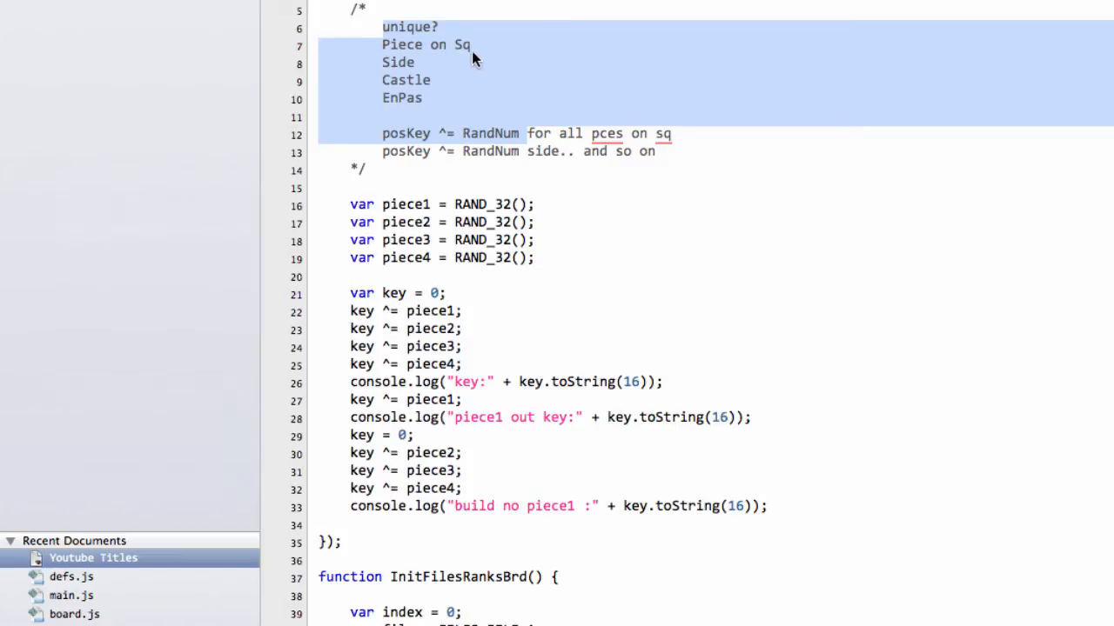
{"action": "left_click", "coordinate": [390, 310]}
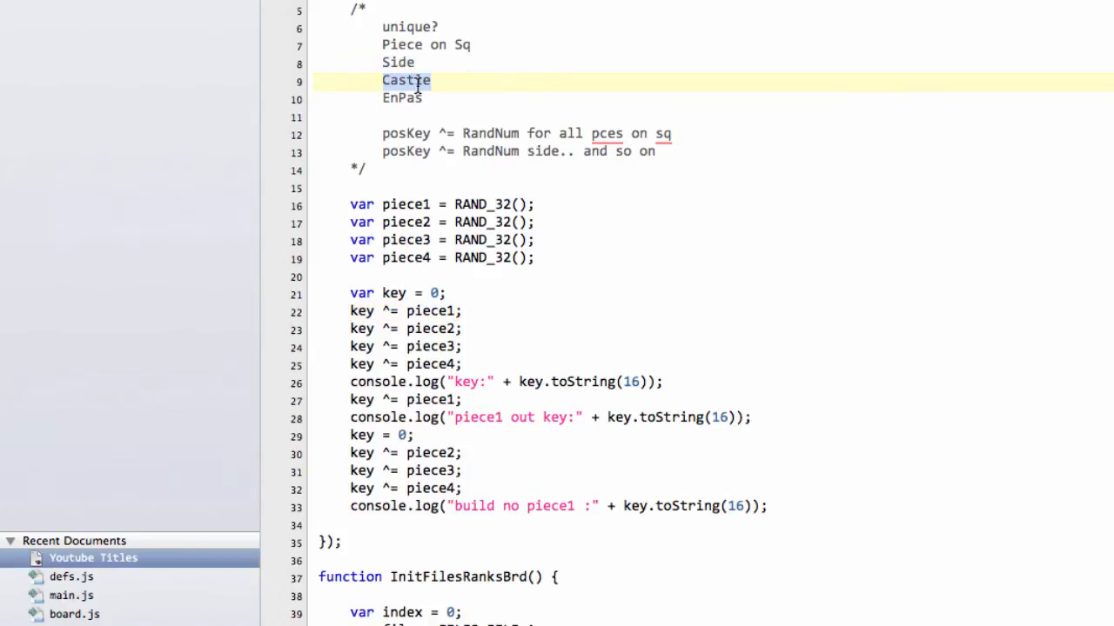
{"action": "left_click", "coordinate": [402, 97]}
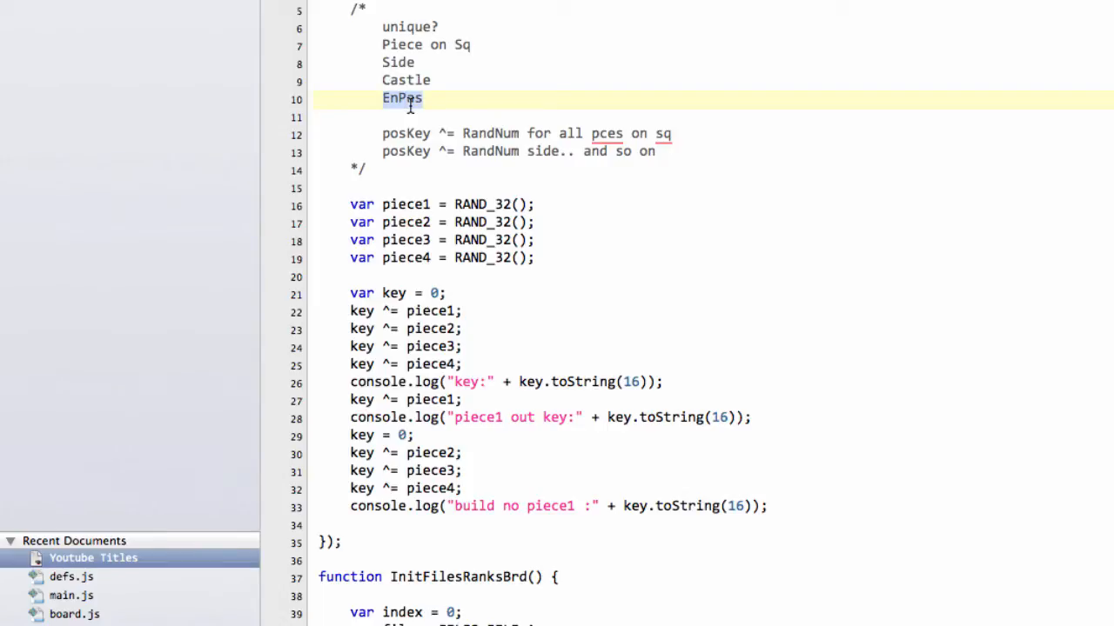
{"action": "mouse_move", "coordinate": [522, 111]}
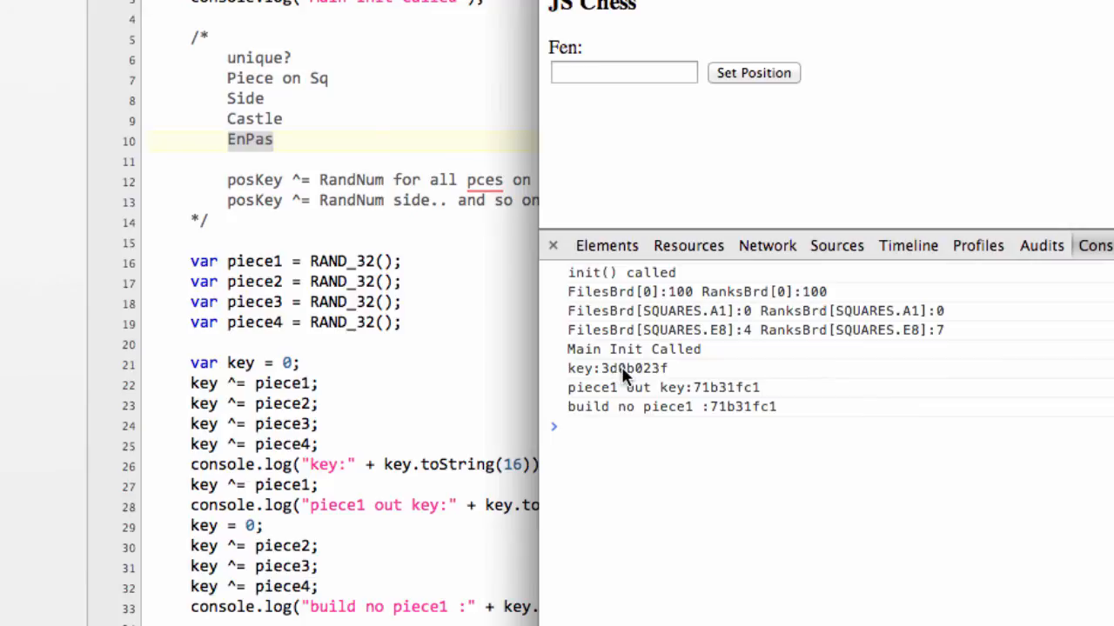
{"action": "mouse_move", "coordinate": [665, 380]}
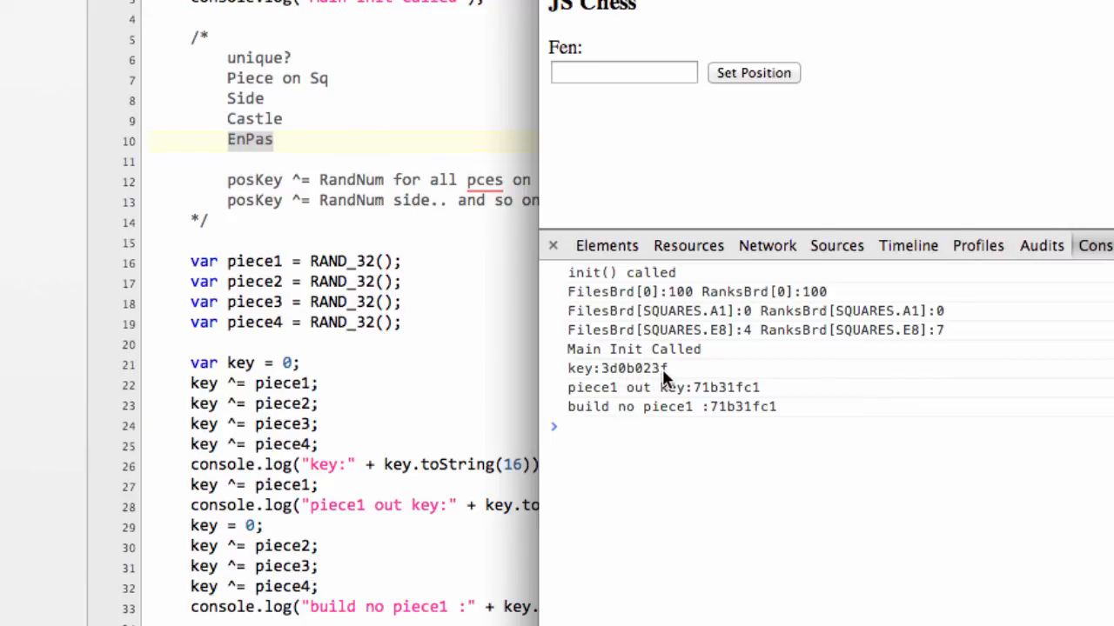
{"action": "mouse_move", "coordinate": [677, 105]}
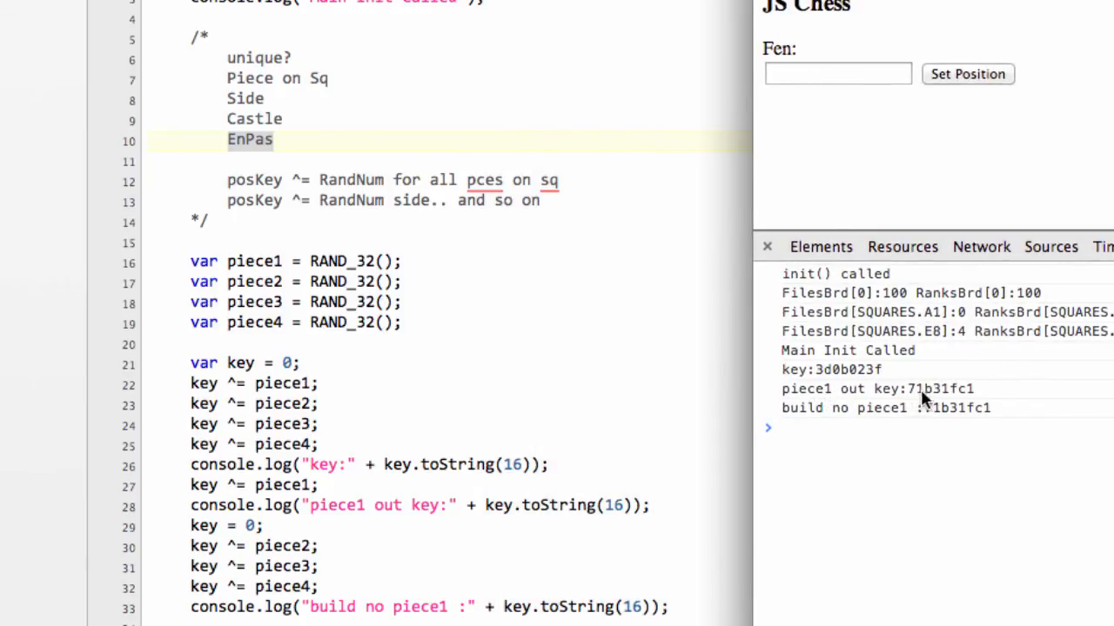
{"action": "mouse_move", "coordinate": [960, 396]}
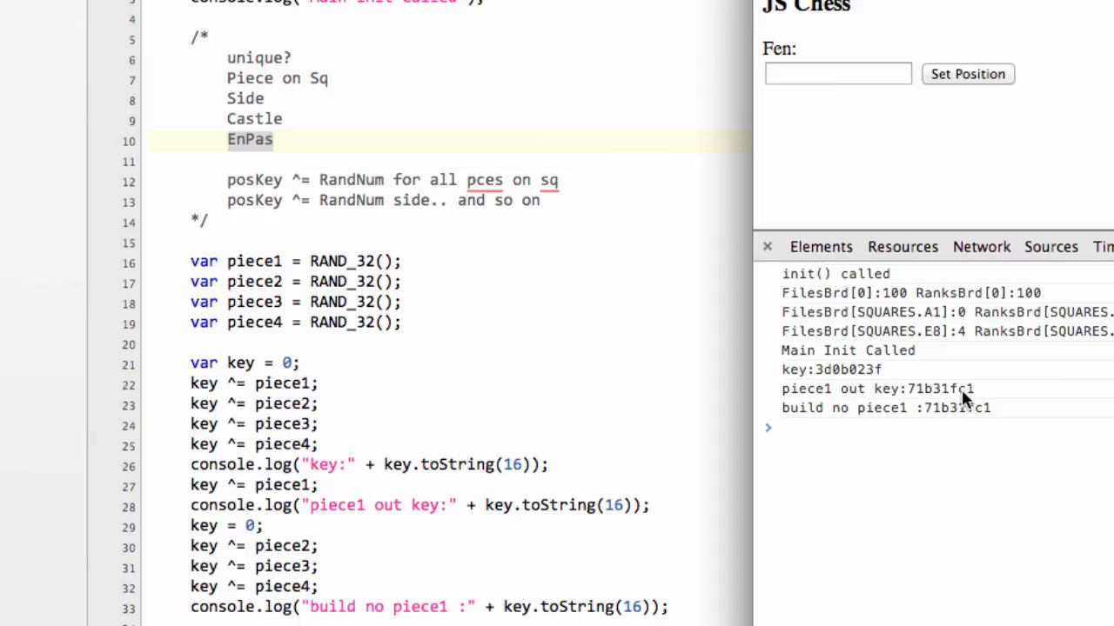
{"action": "mouse_move", "coordinate": [300, 496]}
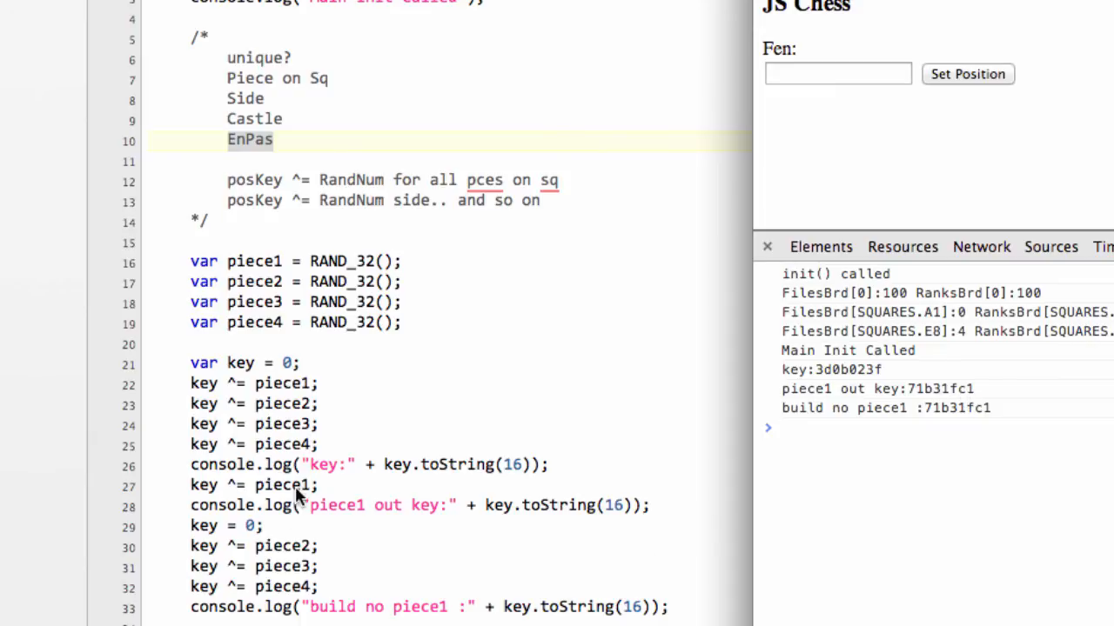
{"action": "mouse_move", "coordinate": [357, 609]}
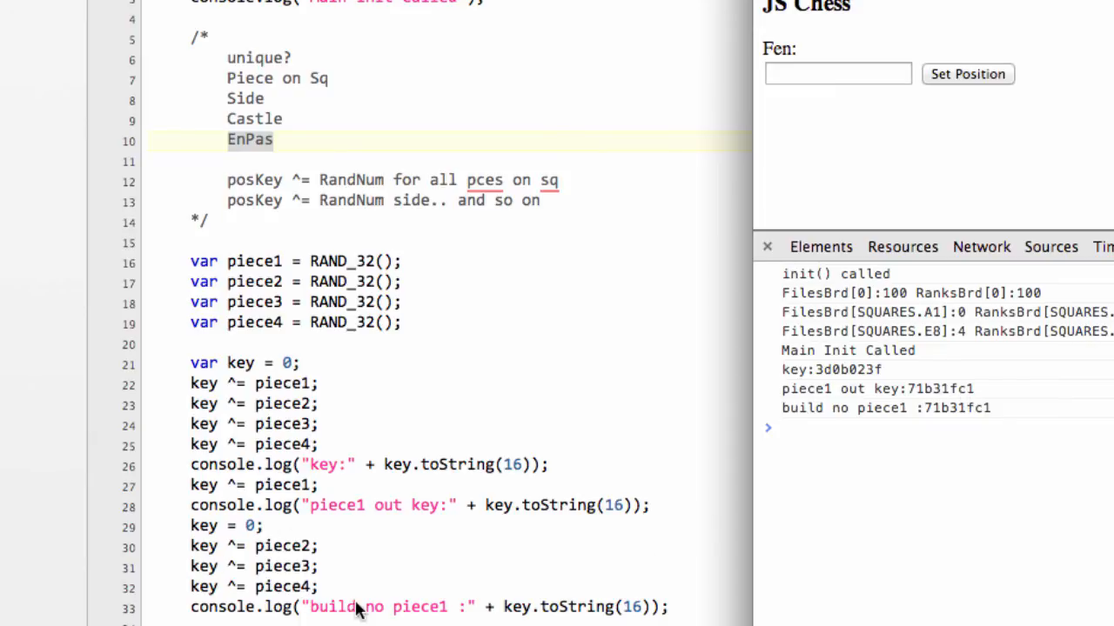
{"action": "mouse_move", "coordinate": [981, 419]}
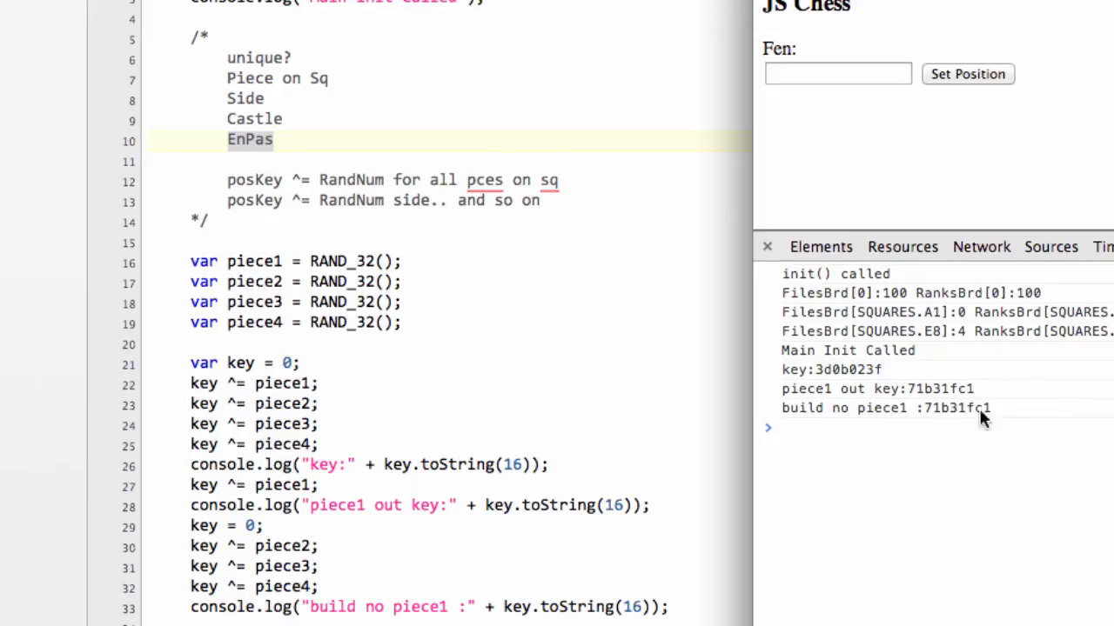
{"action": "mouse_move", "coordinate": [310, 452]}
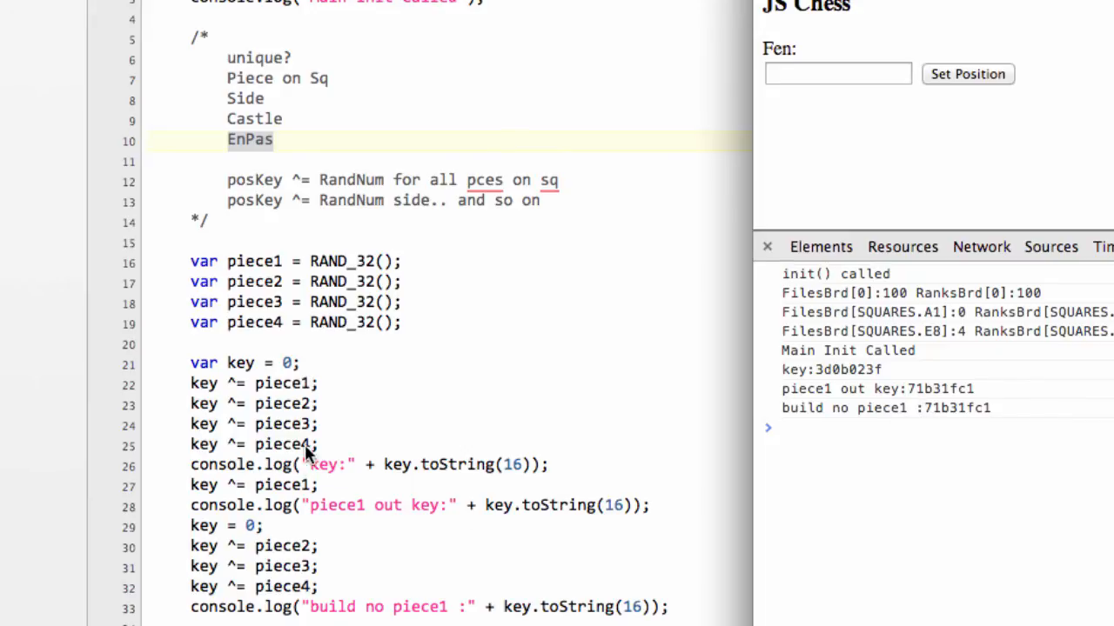
{"action": "mouse_move", "coordinate": [323, 495]}
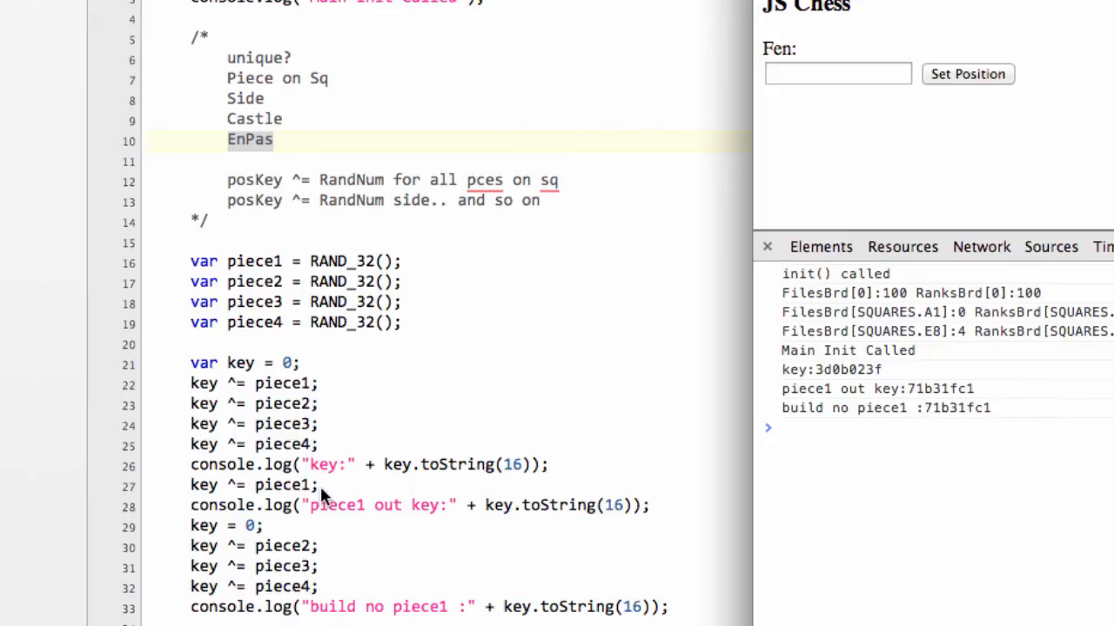
{"action": "mouse_move", "coordinate": [275, 491]}
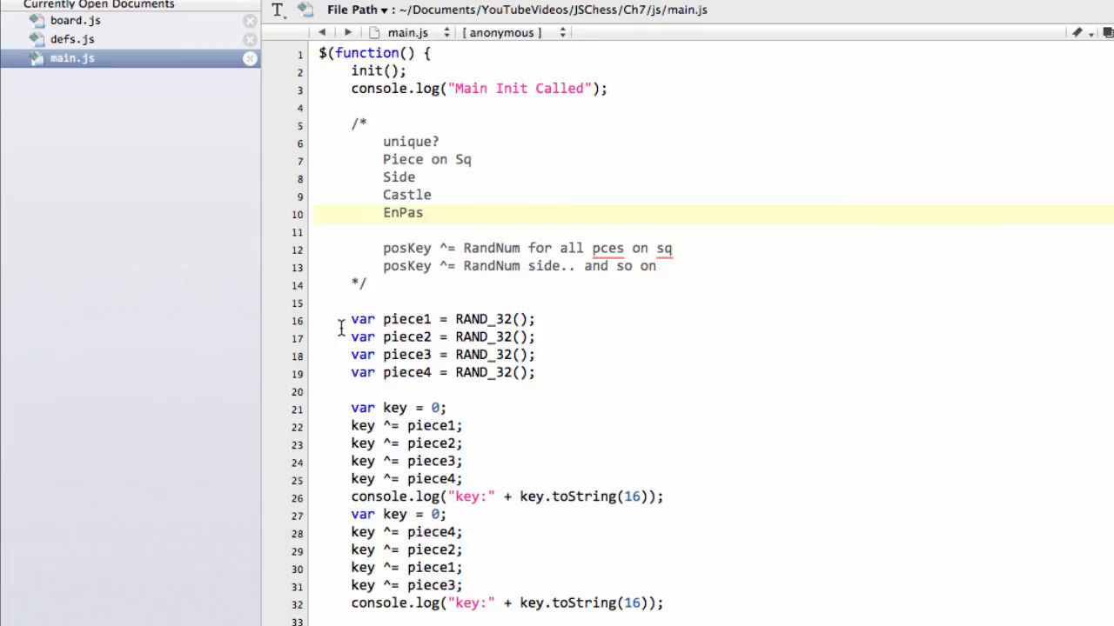
Switch to the board.js document after the reordered XOR test
{"action": "left_click", "coordinate": [77, 21]}
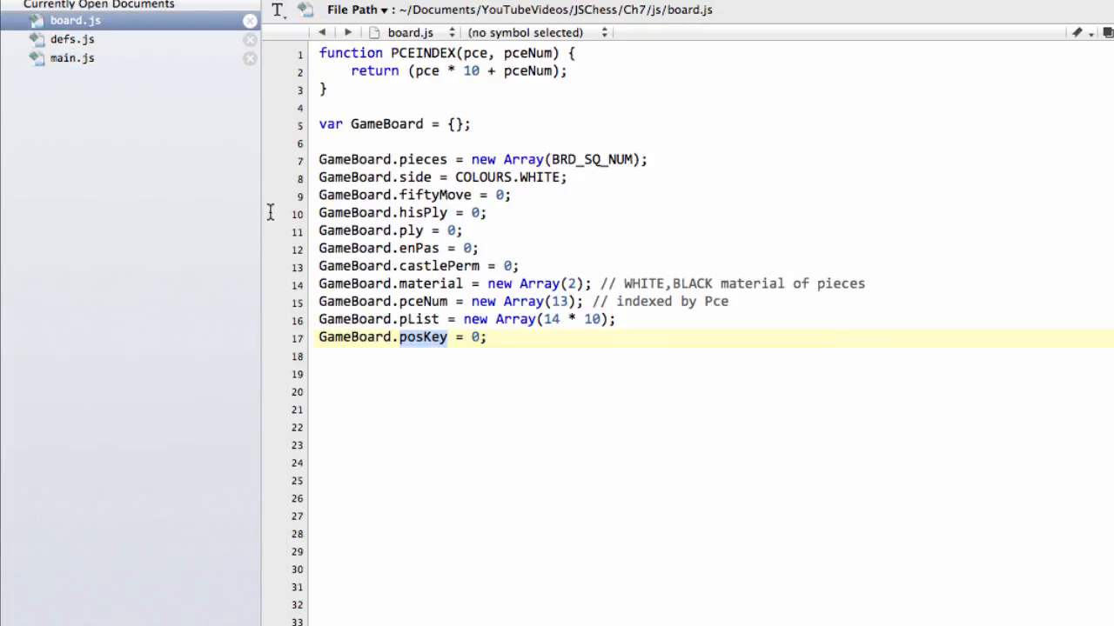
{"action": "mouse_move", "coordinate": [501, 338]}
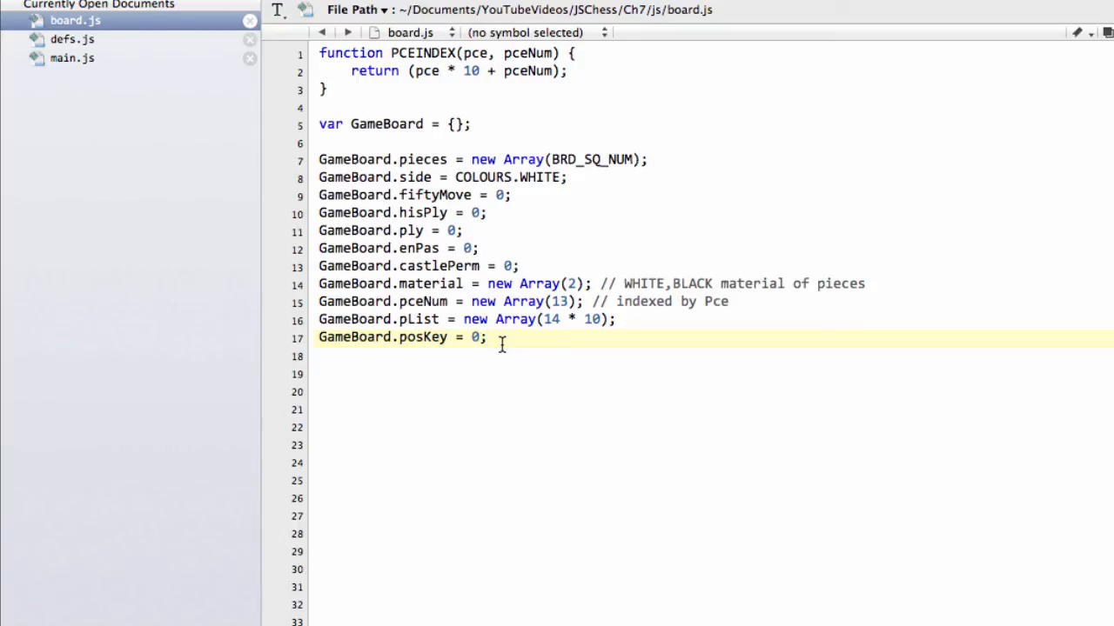
{"action": "mouse_move", "coordinate": [463, 366]}
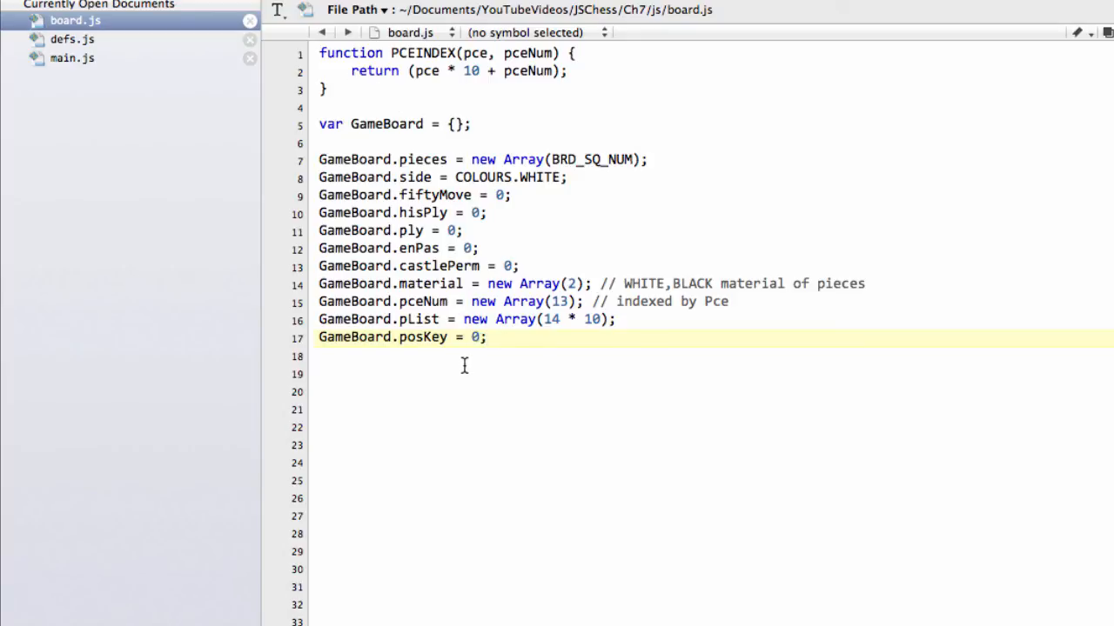
Check the GameBoard.posKey = 0 line in board.js
{"action": "left_click", "coordinate": [484, 337]}
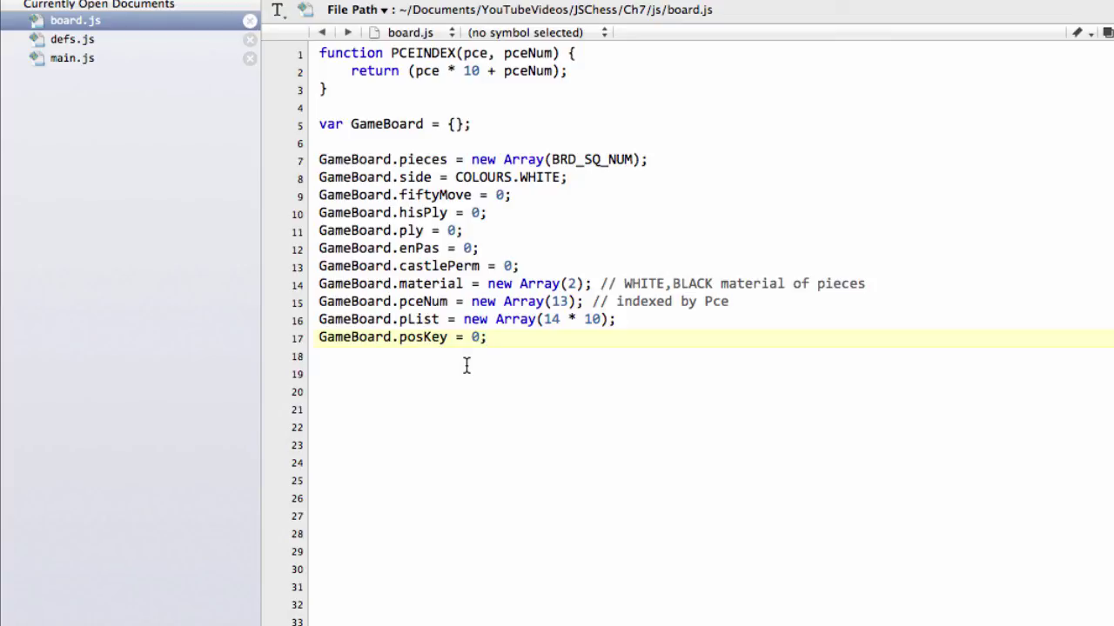
{"action": "left_click", "coordinate": [485, 337]}
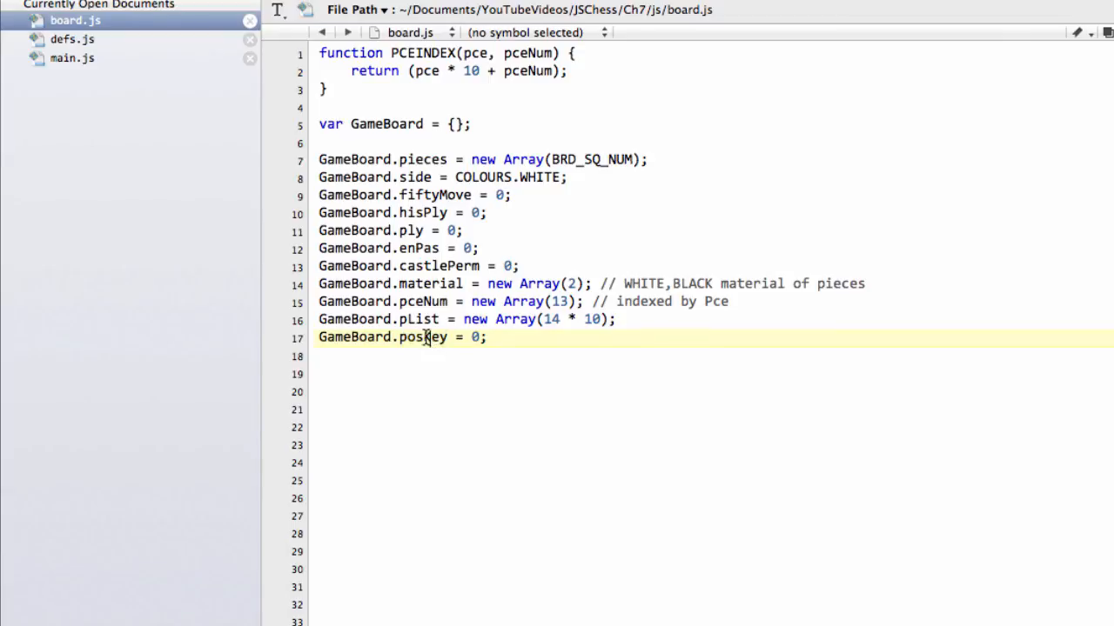
{"action": "left_click", "coordinate": [700, 445]}
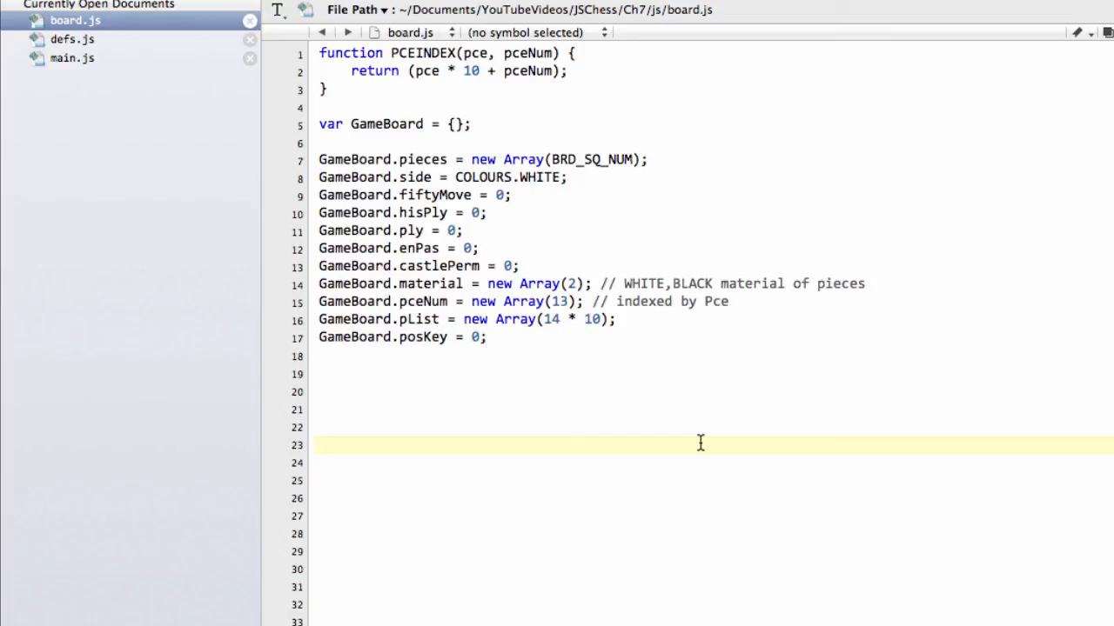
{"action": "left_click", "coordinate": [320, 445]}
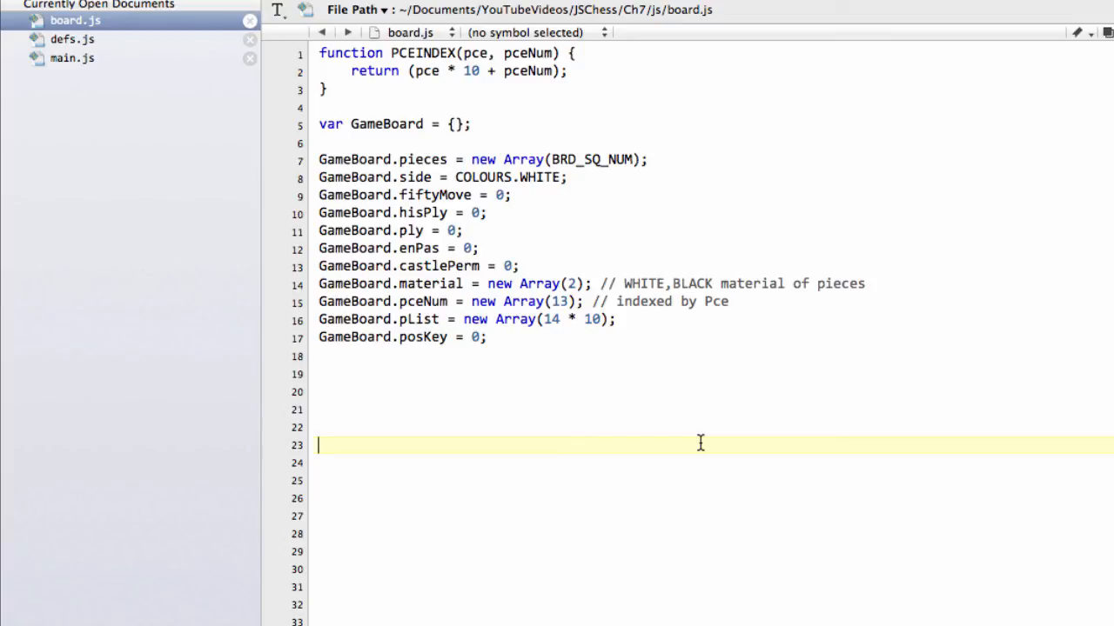